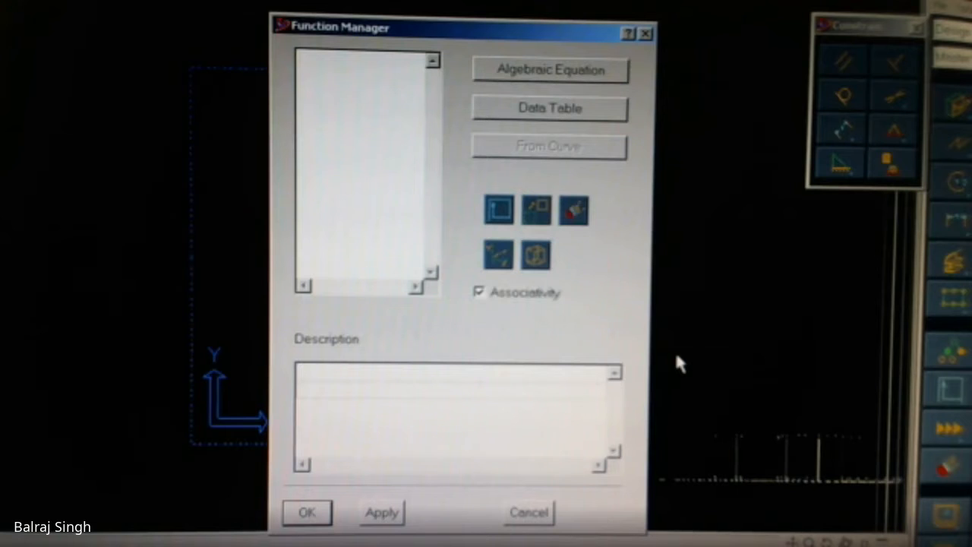
- Start a new equation-defined function via the Algebraic Equation editor
click(549, 70)
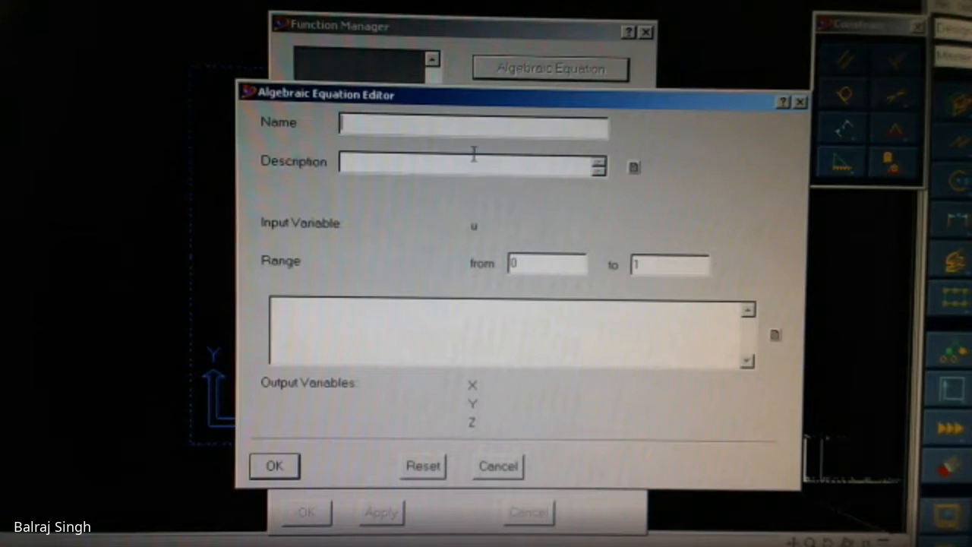
- Name the function Sine_Wave with description 'Spline for corrugated sheet'
text(Sine_Wave)
click(472, 166)
text(Spline for corrugated sheet)
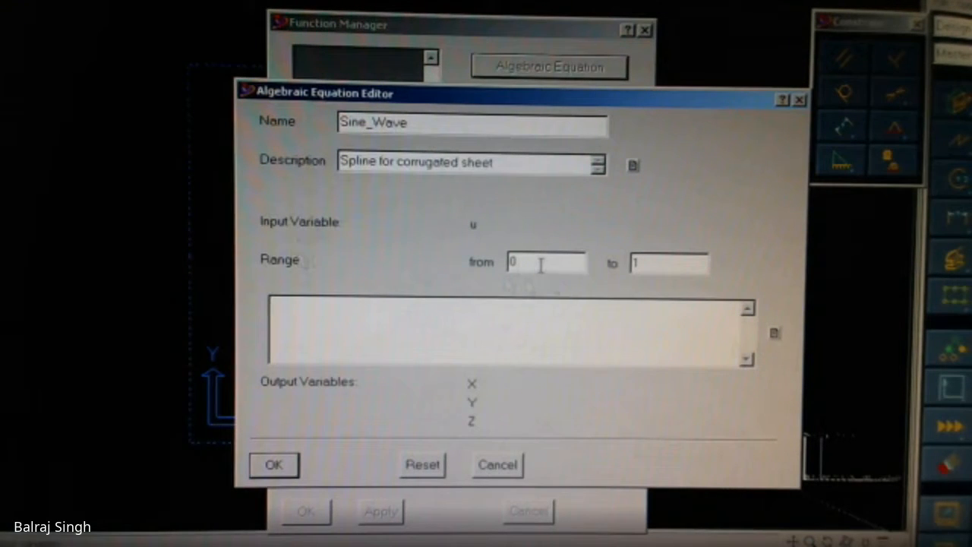
click(668, 261)
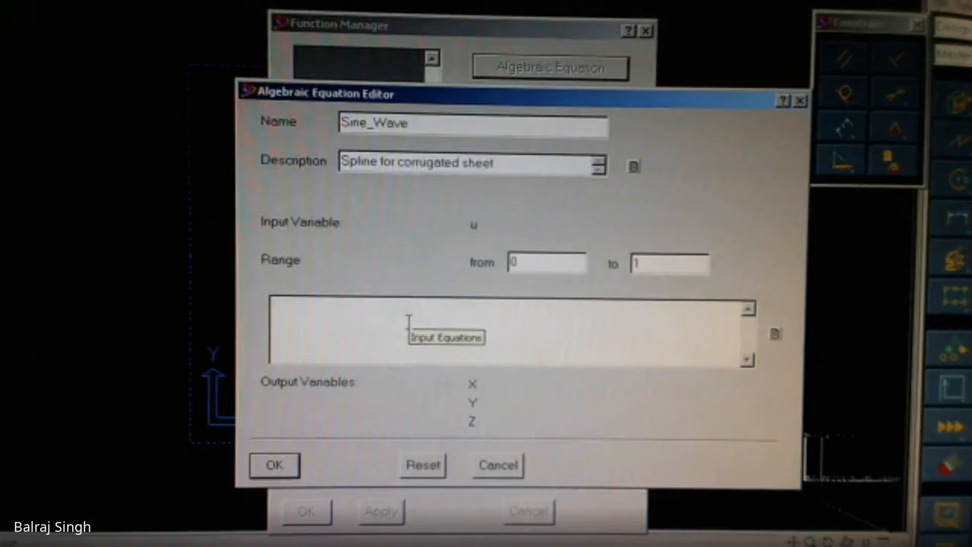
- Enter the Y equation as sin(100*u)
text(X=)
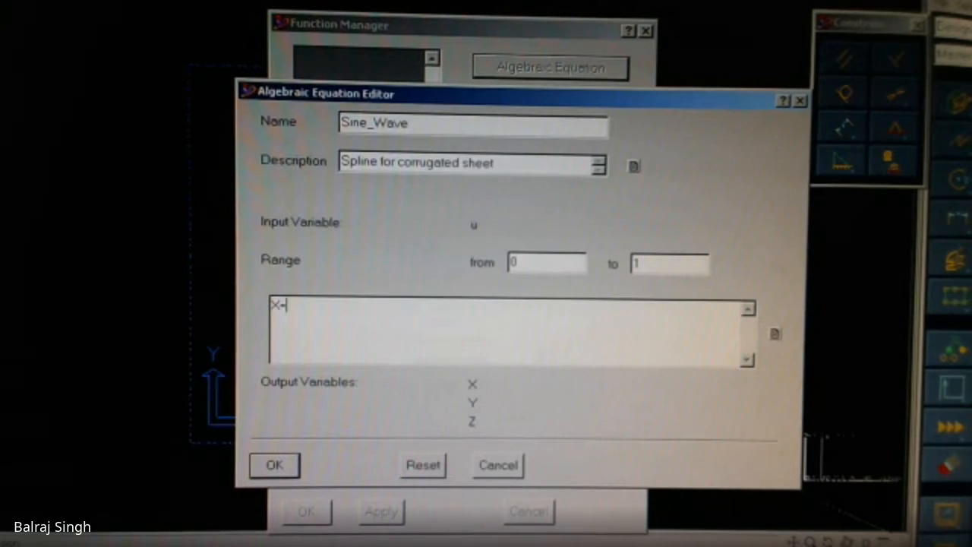
text(sin)
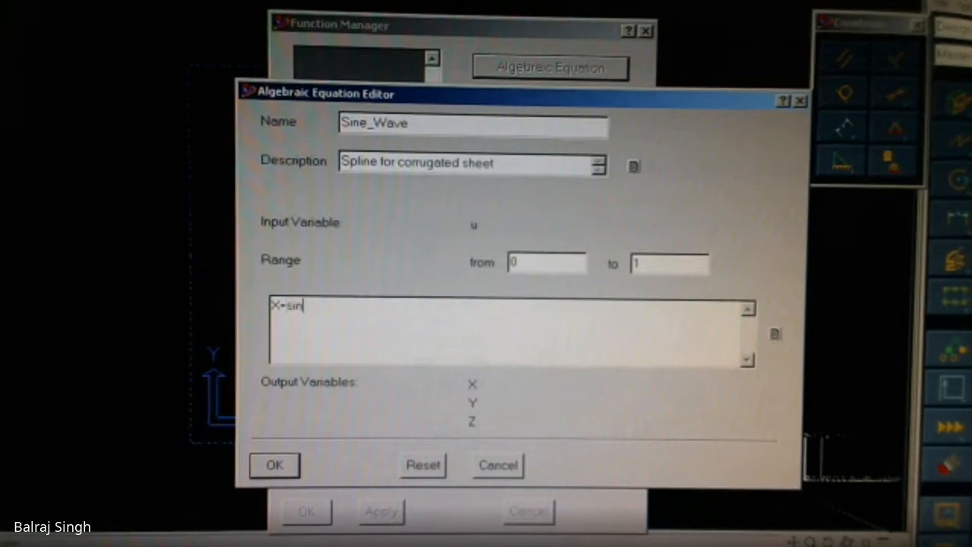
text(()
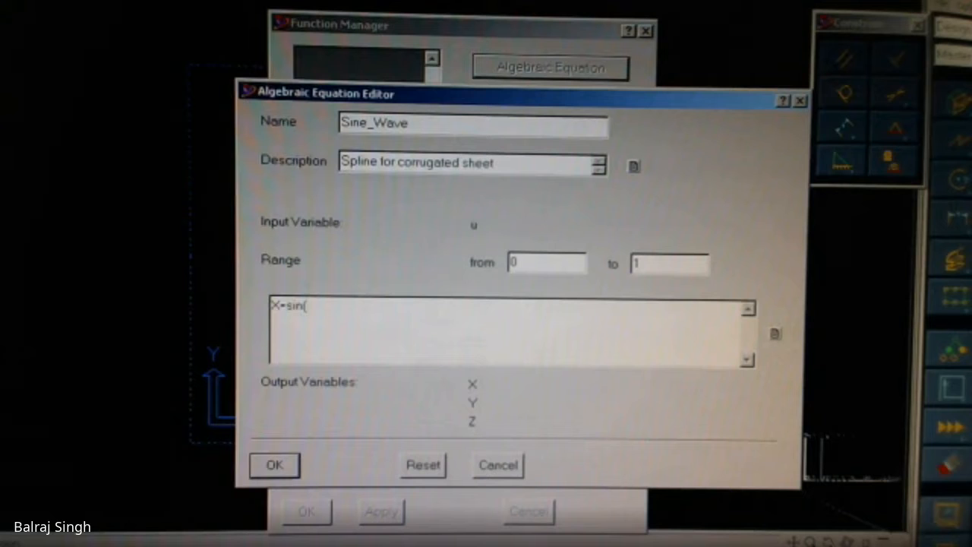
text(100*)
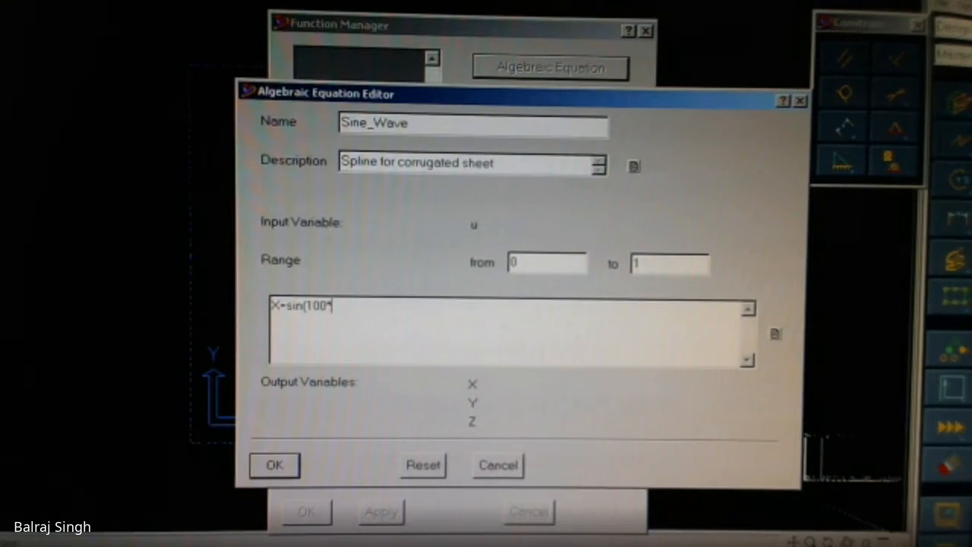
text(u))
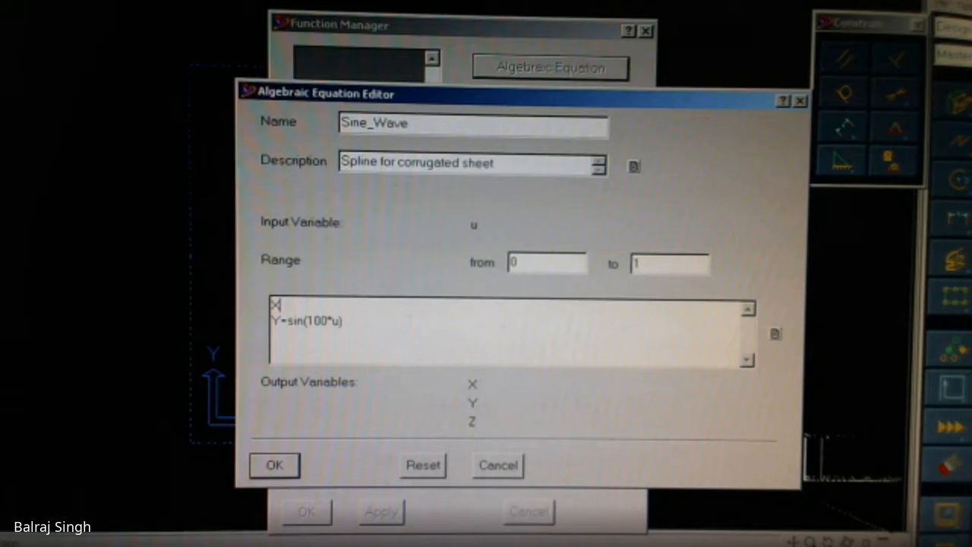
- Enter X=100*u (removing an extra zero) and Z=0 to complete the equations
text(X=10)
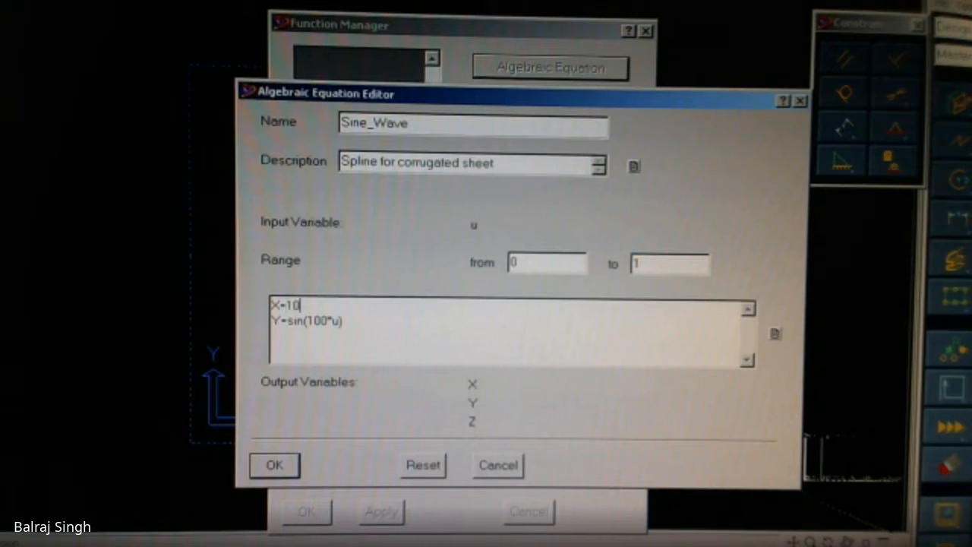
text(00)
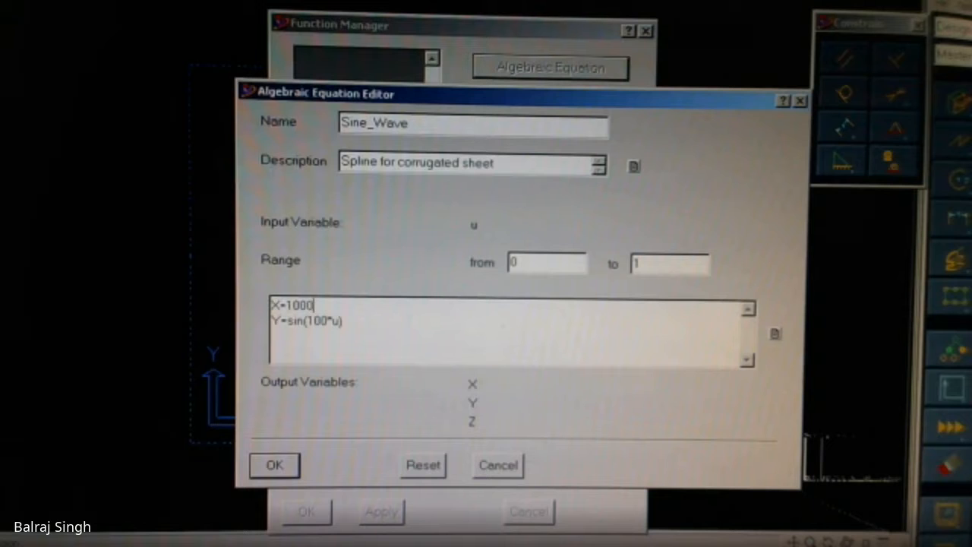
text(*u)
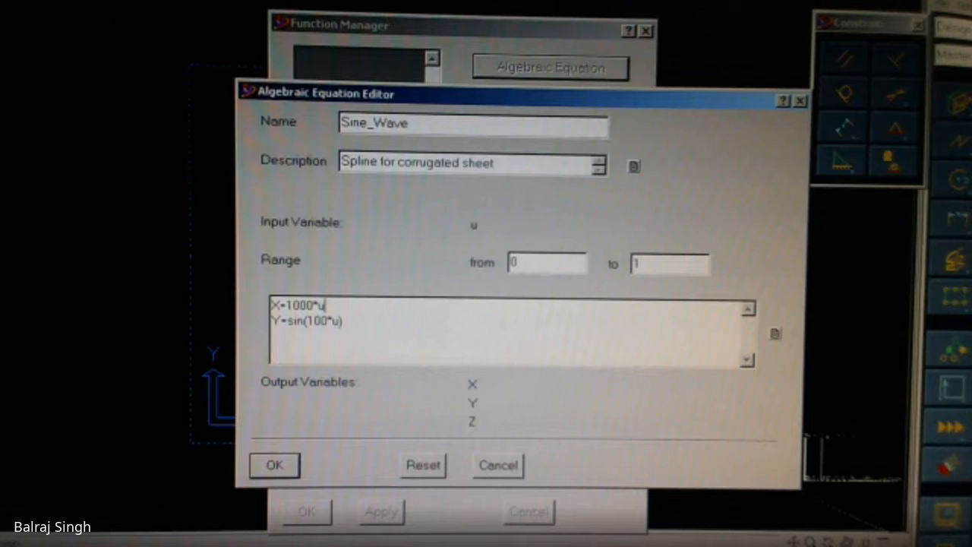
key(BackSpace)
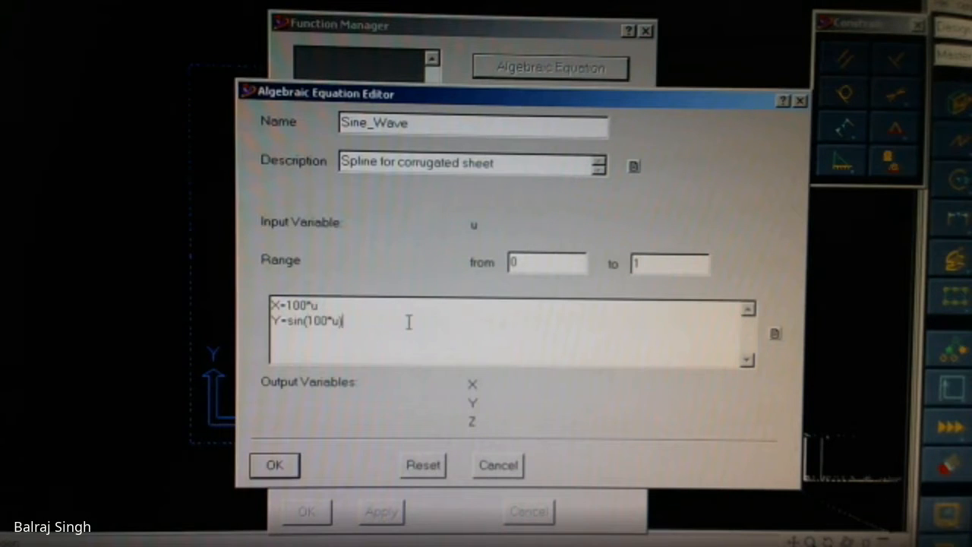
text(Z)
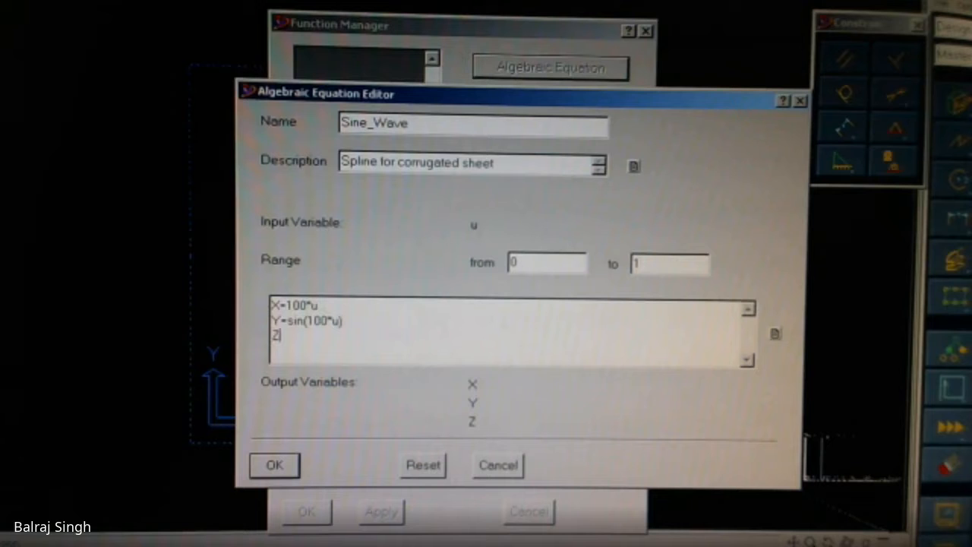
text(=0)
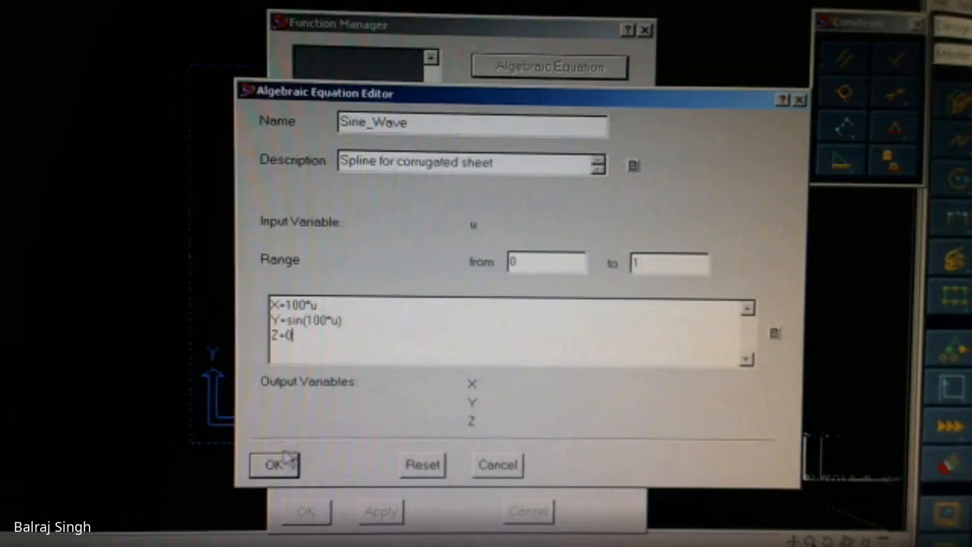
- Accept the Sine_Wave equations and close the function list, drawing the blue sine curve
click(274, 465)
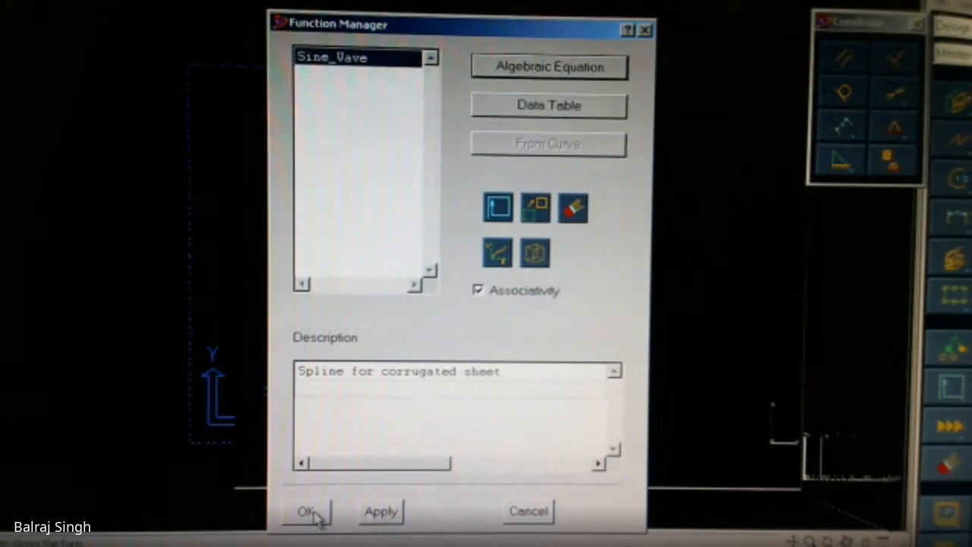
click(306, 510)
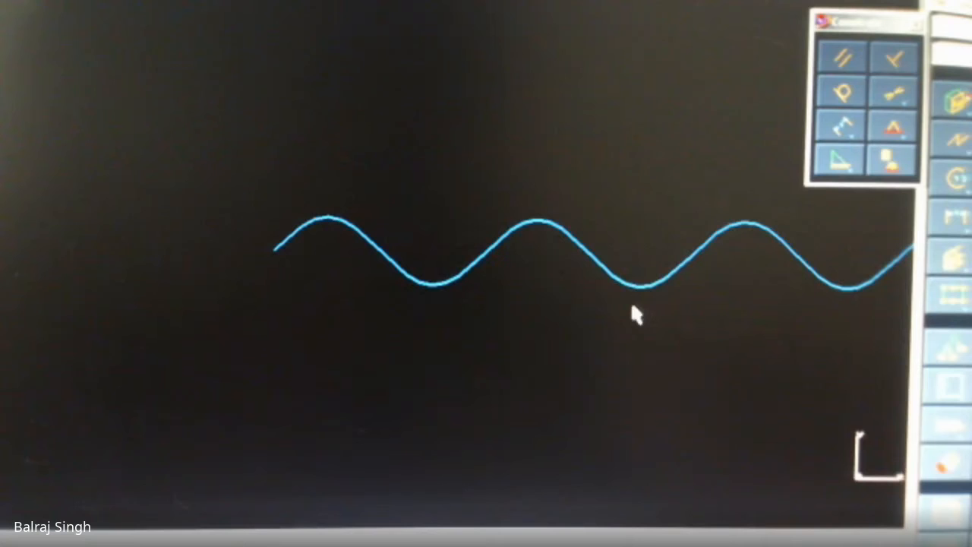
mouse_move(516, 312)
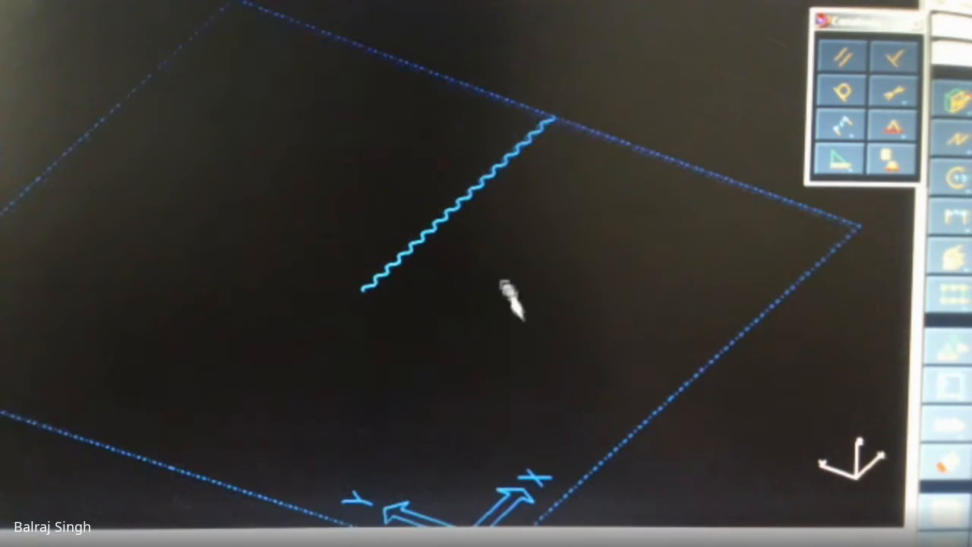
mouse_move(660, 289)
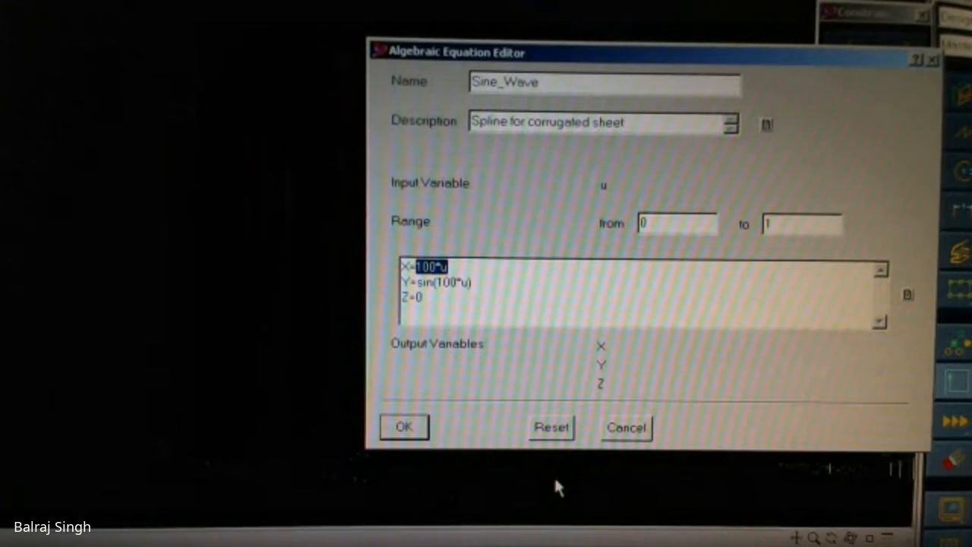
- Rewrite the equations as X=cos(2*u) and Y=sin(2*u)
text(cos)
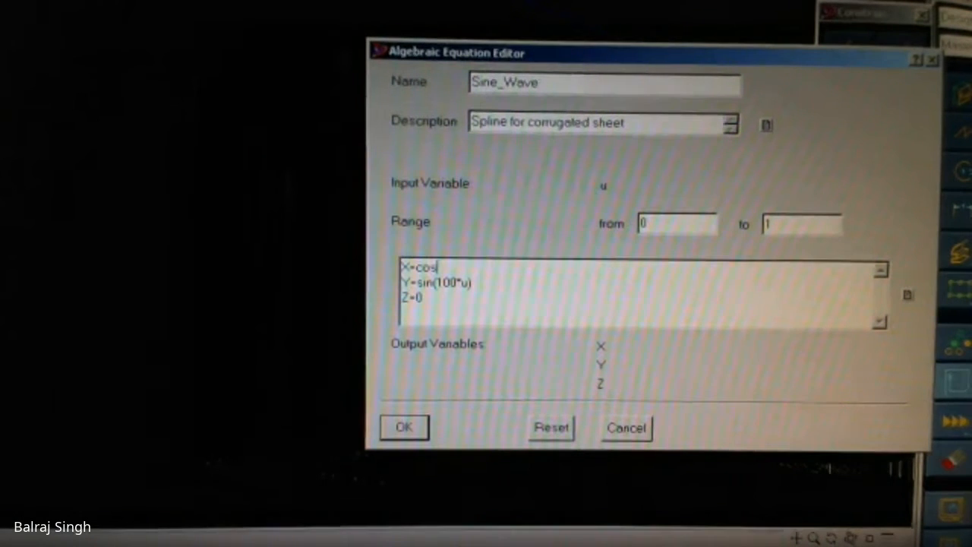
text((10)
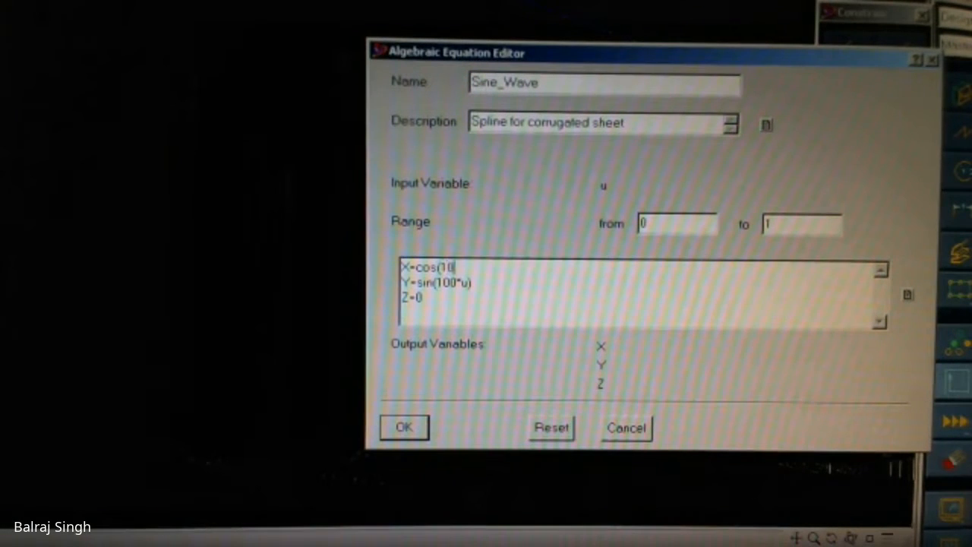
text(0*u)
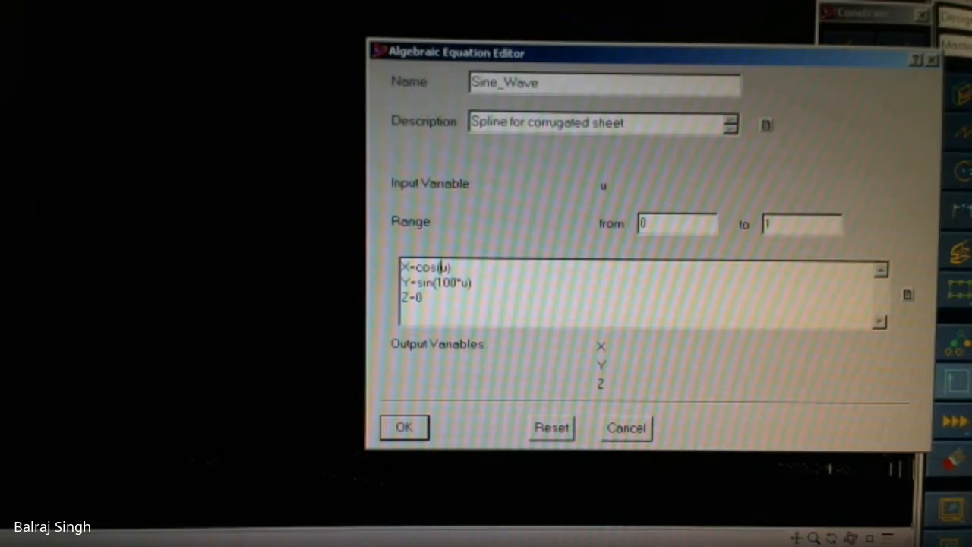
text(2*)
click(636, 282)
text(2)
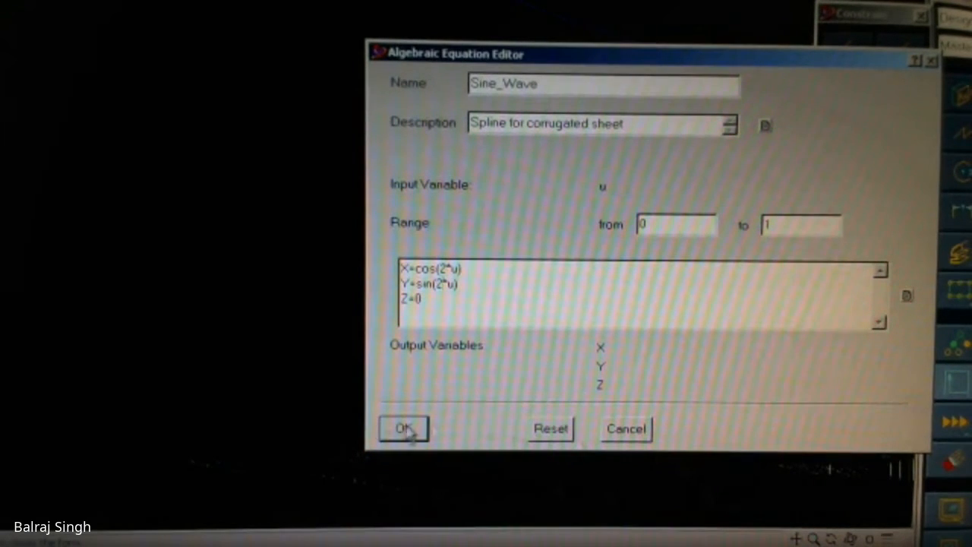
click(404, 428)
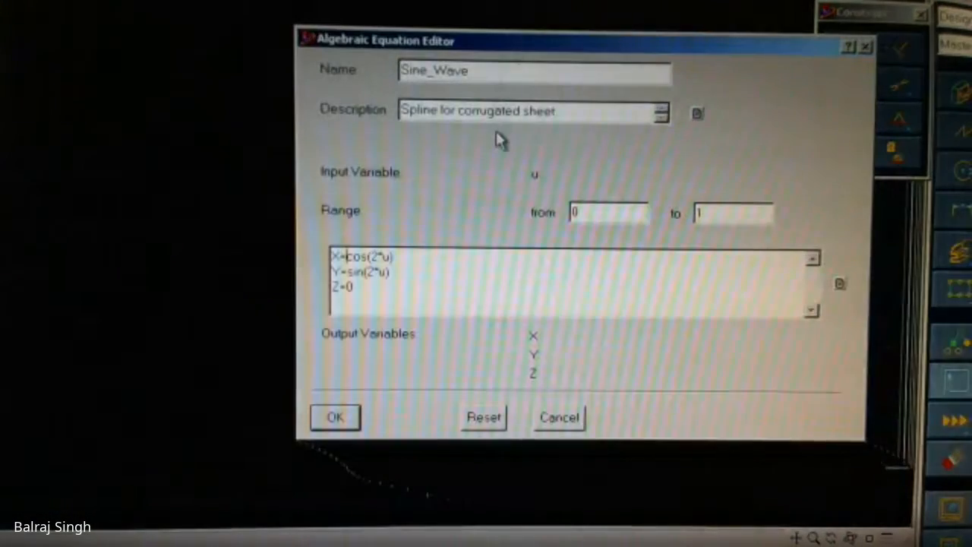
- Scale X and Y by 10 and apply the radius-10 arc equations
text(10*)
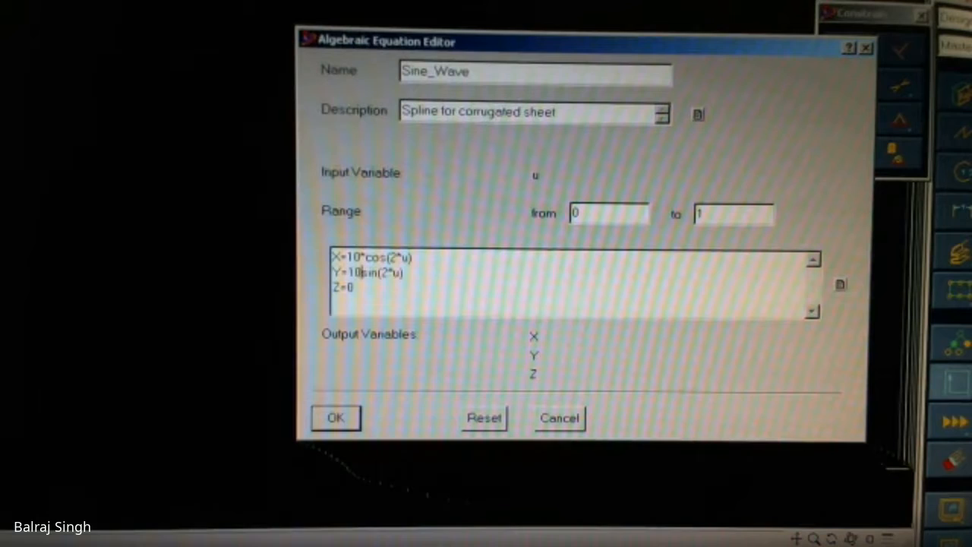
click(335, 418)
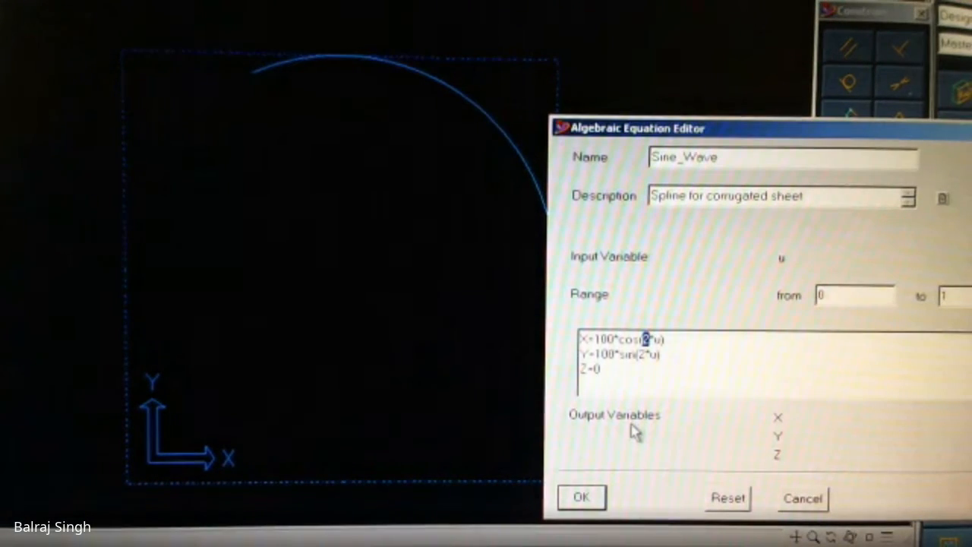
- Raise the amplitude to 100 and the angle multiplier, regenerating until the curve closes into a circle
text(4)
click(621, 353)
text(8)
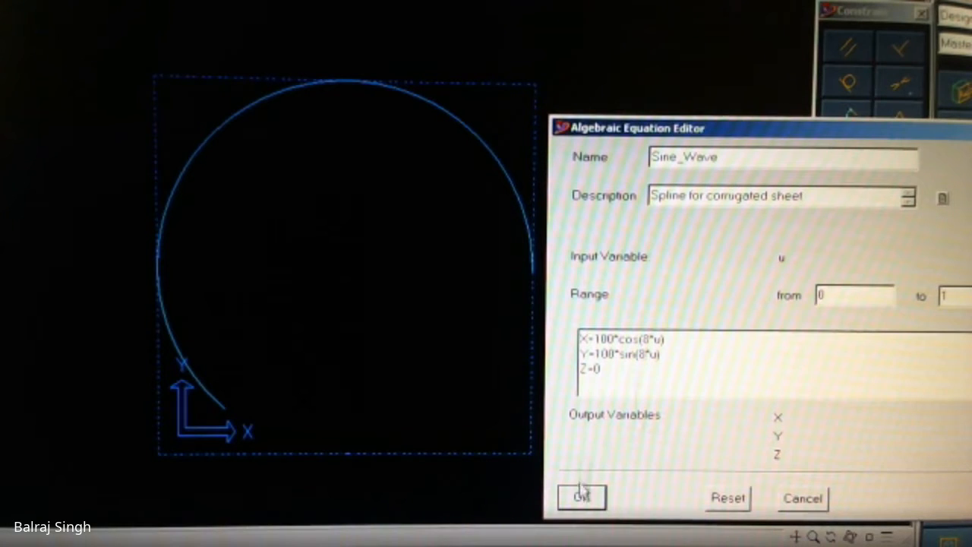
click(582, 498)
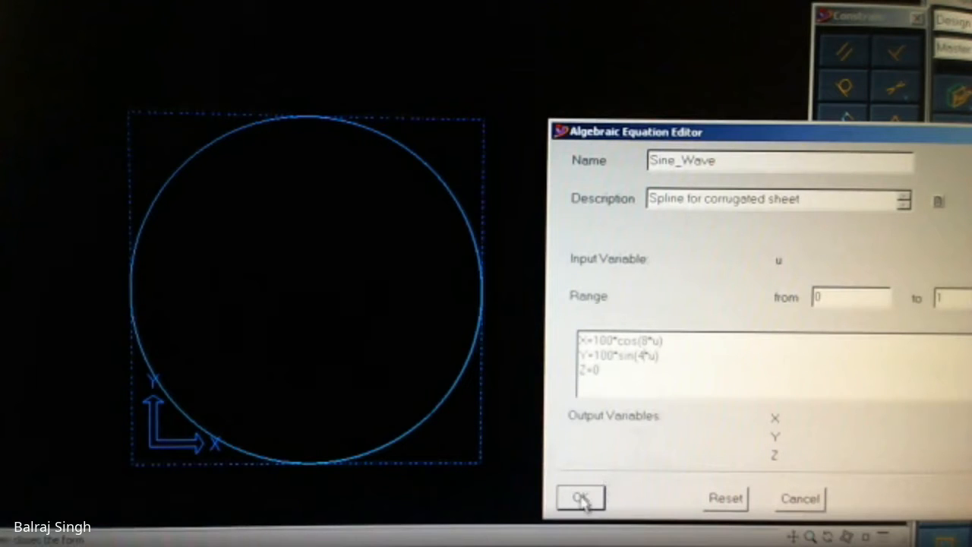
click(579, 498)
text(16)
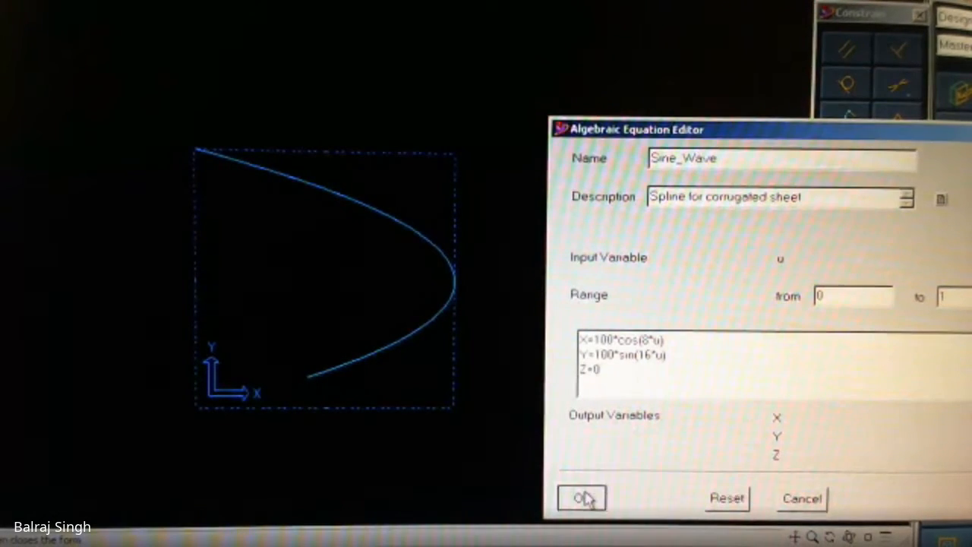
- Apply Y frequency 16 with a phase offset, producing a looping Lissajous-style curve
click(582, 498)
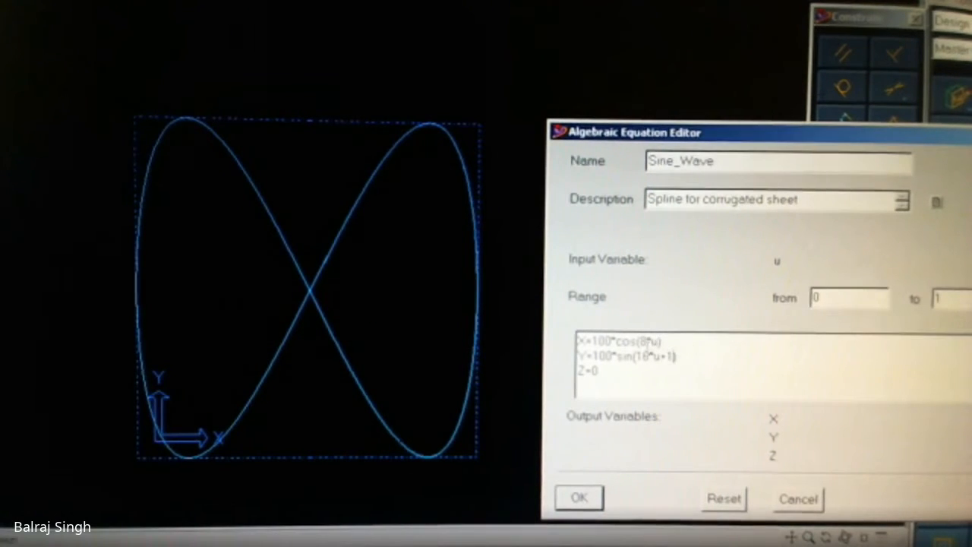
click(579, 498)
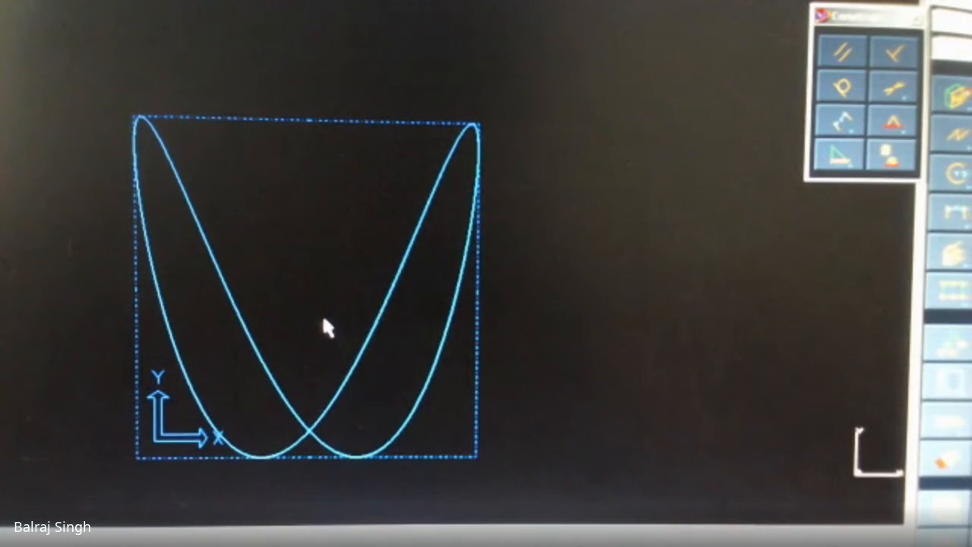
- Set both X and Y to use 16*u and apply, restoring a full circle
drag(322, 326, 485, 334)
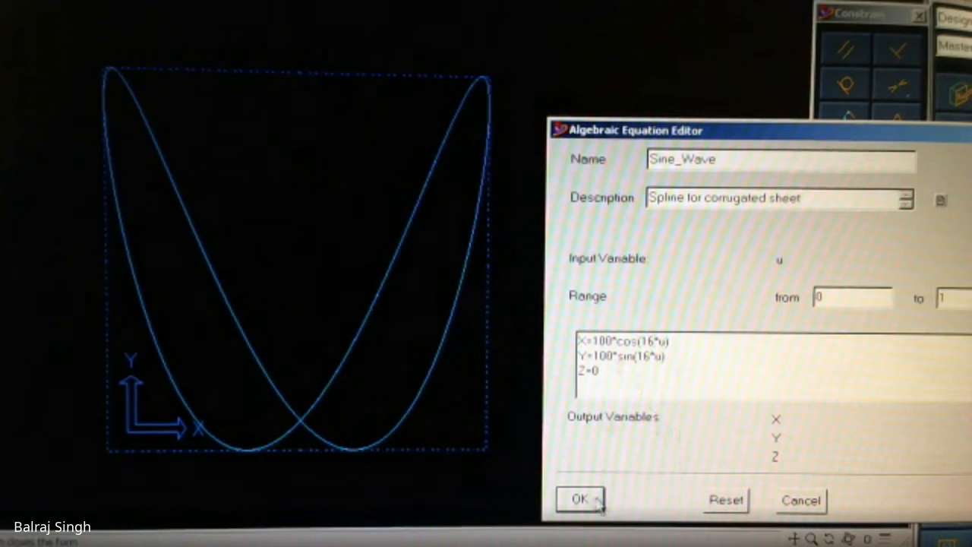
click(580, 498)
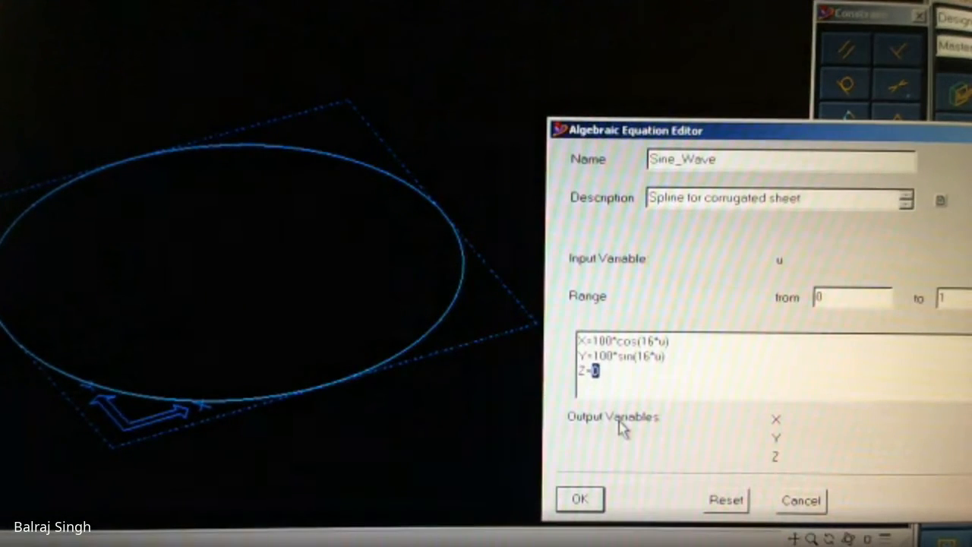
- Make Z depend on u and apply, turning the circle into a helical coil
text(u)
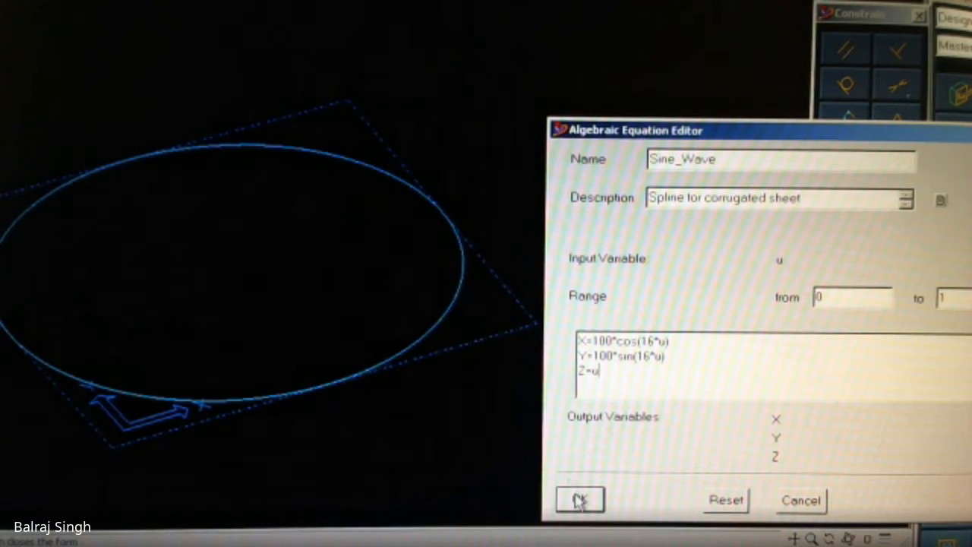
click(580, 499)
text(50*)
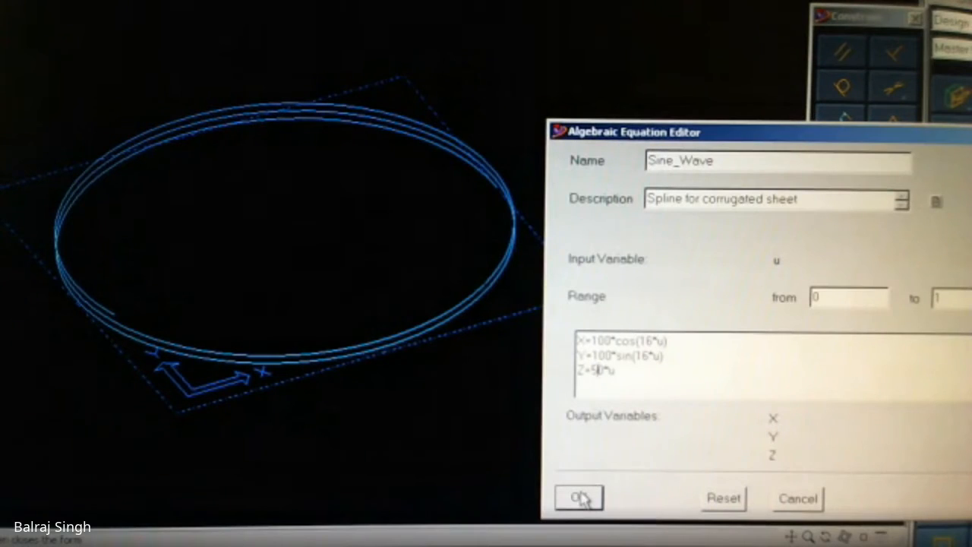
click(577, 498)
text(A=)
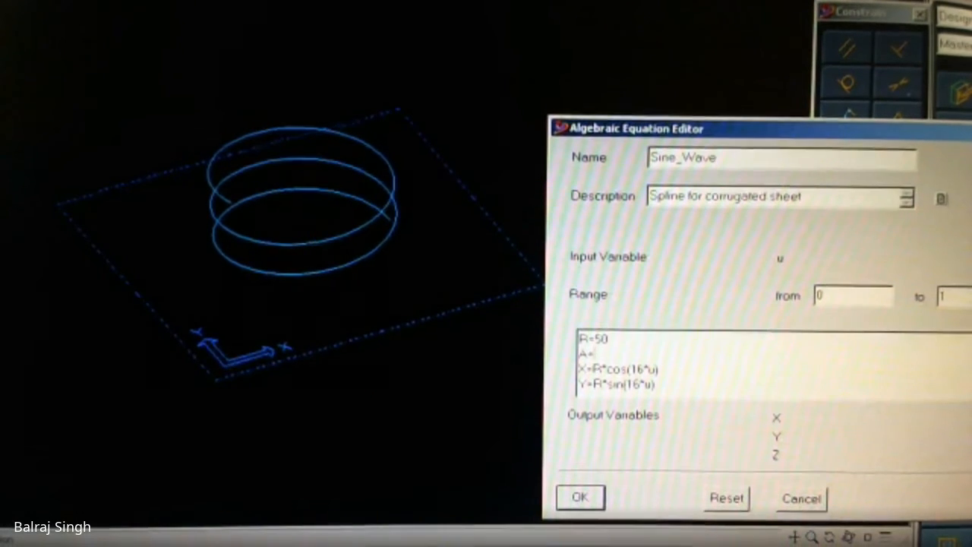
- Define A=50 and substitute A for the turn factor 16 in the X and Y equations, then apply
text(5)
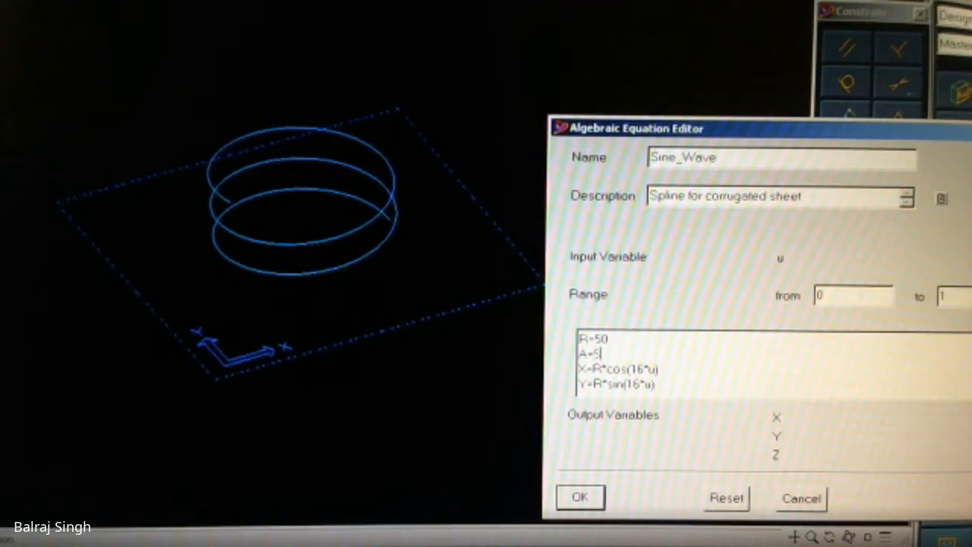
text(0)
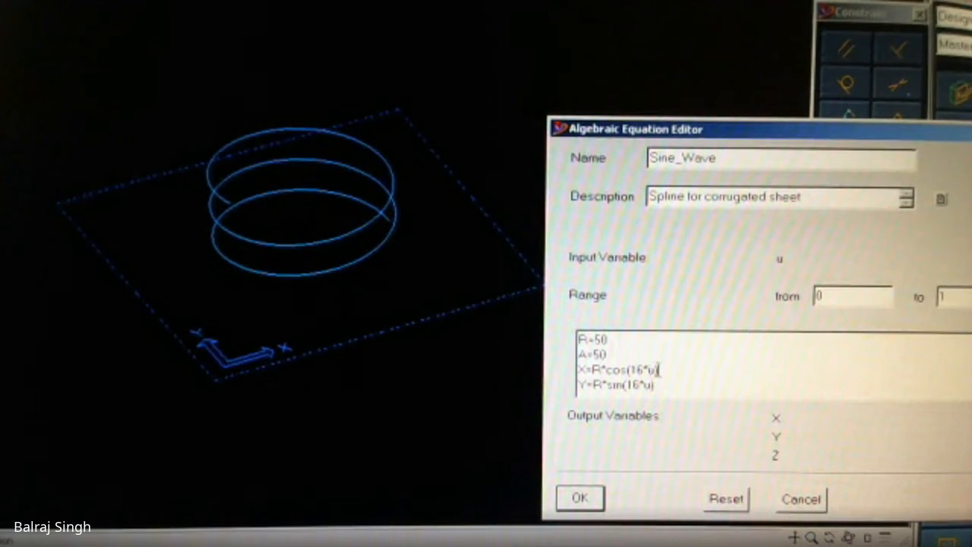
double_click(640, 371)
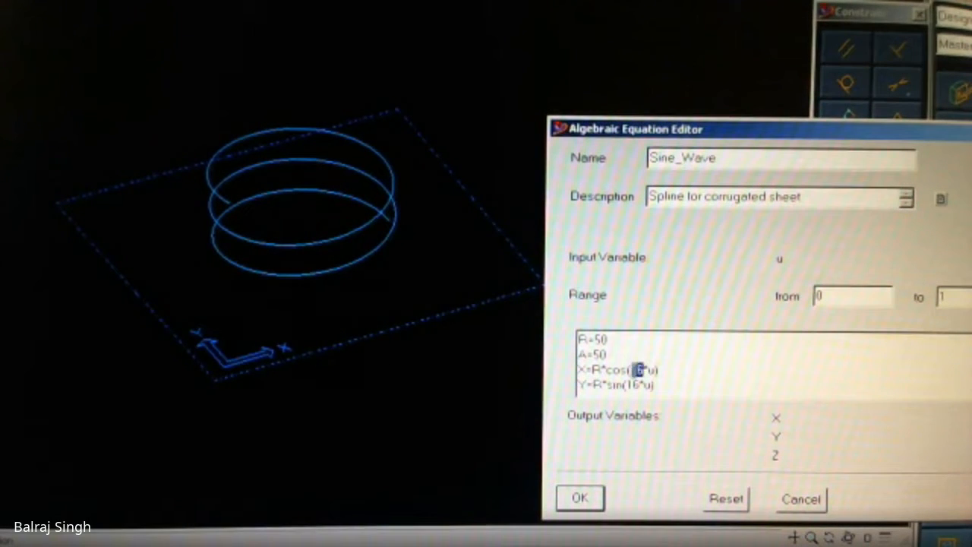
text(A)
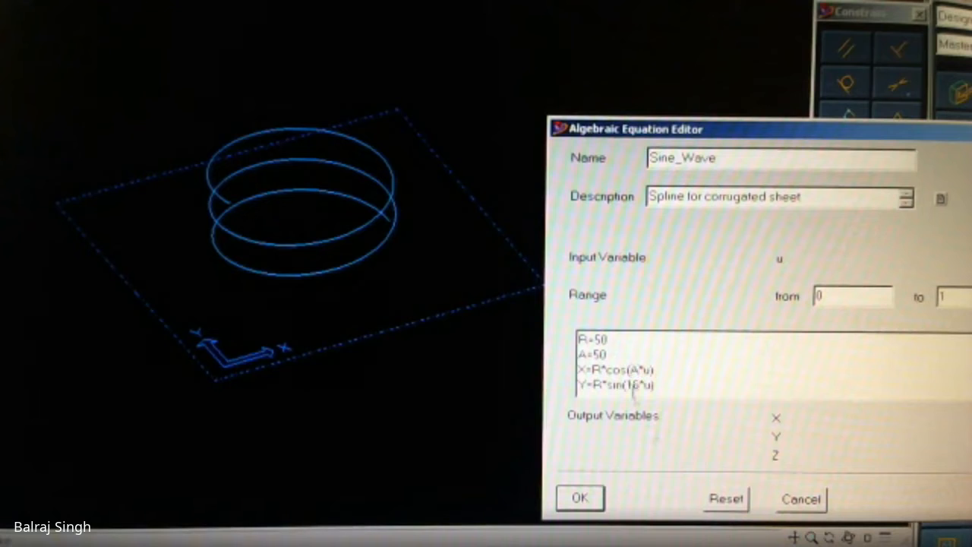
double_click(632, 384)
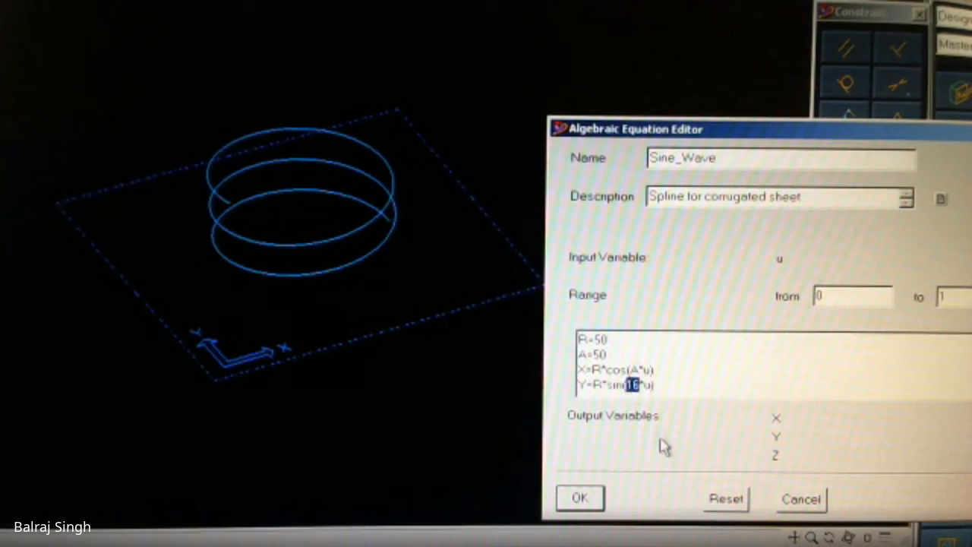
click(580, 498)
text(L=)
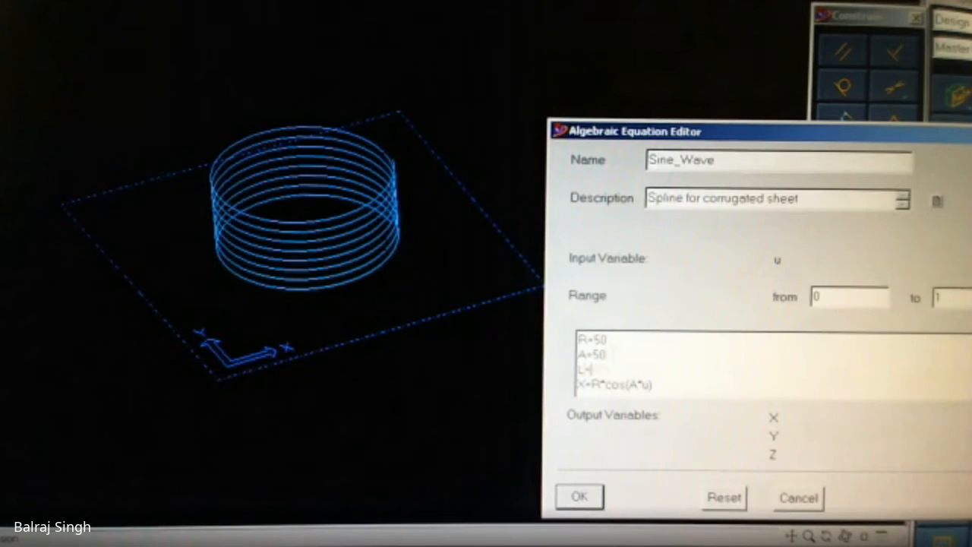
- Define L=100 and make the Z equation Z=L*u, then apply to stretch the coil taller
text(100)
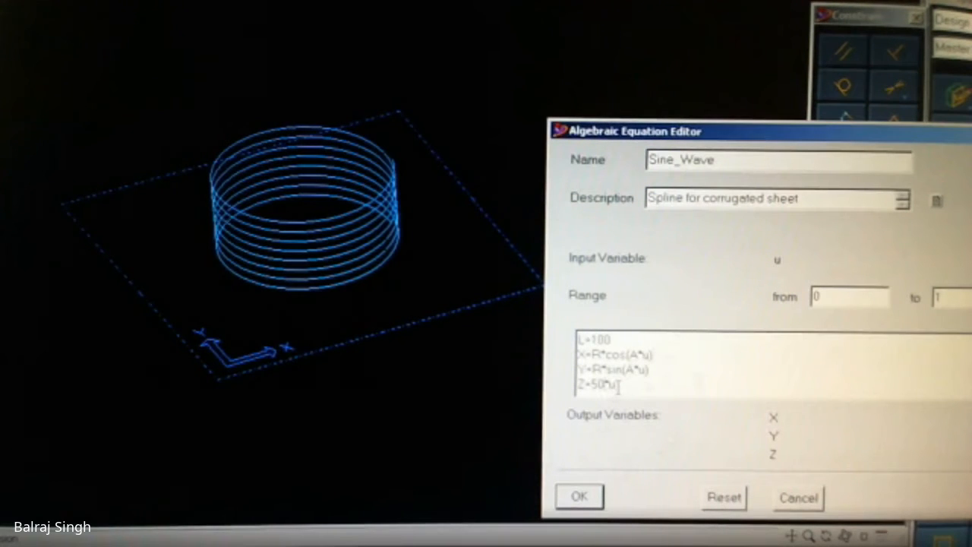
double_click(595, 386)
text(L)
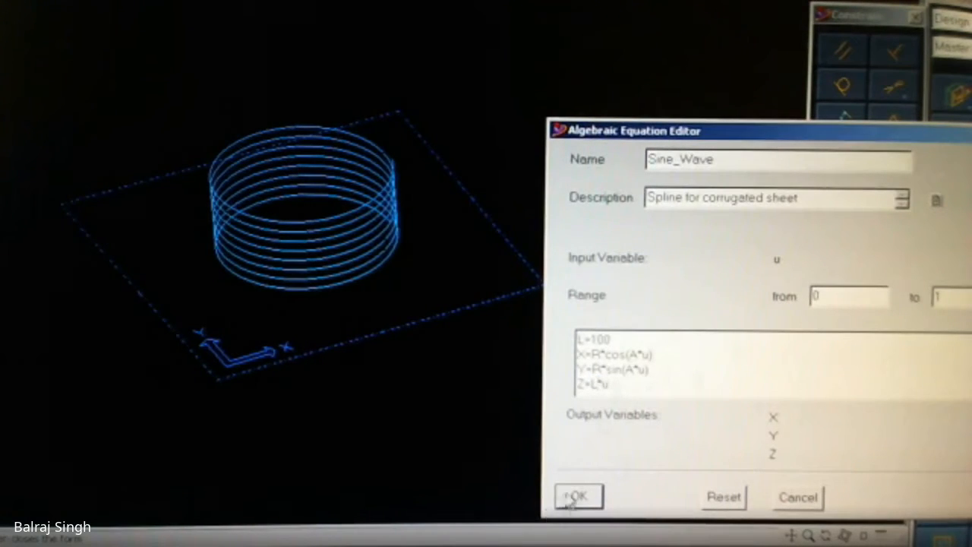
click(577, 495)
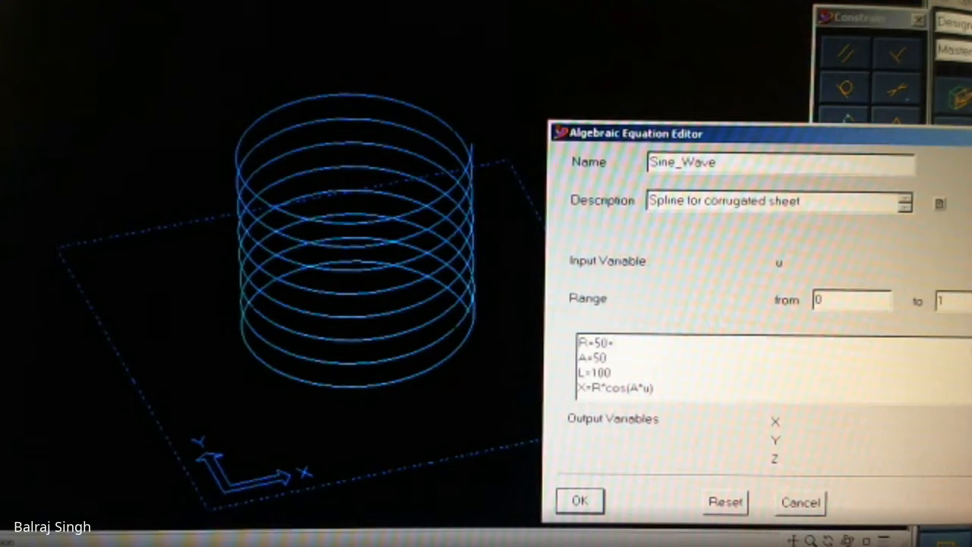
- Change the radius line to R=50+20*u and apply, giving a flared cone-like helix
text(+20*u)
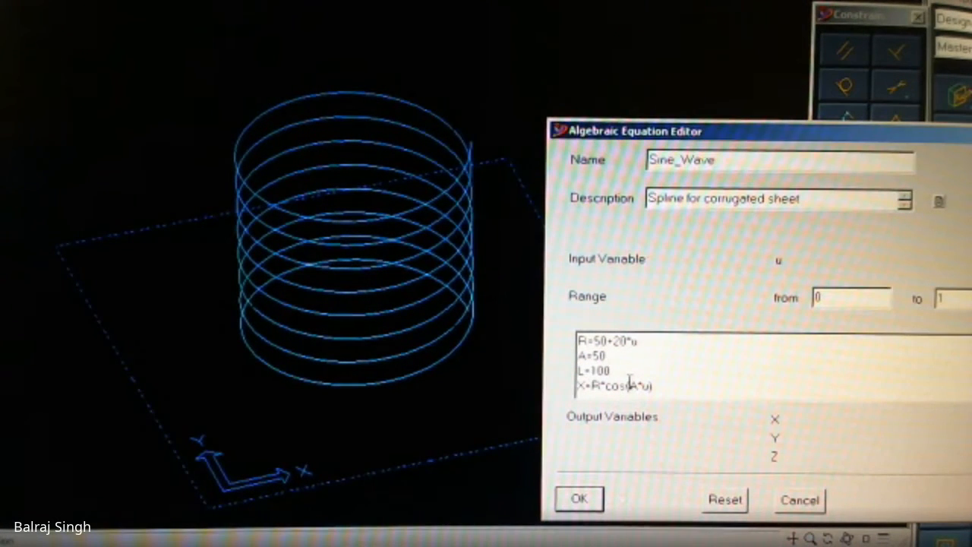
mouse_move(625, 383)
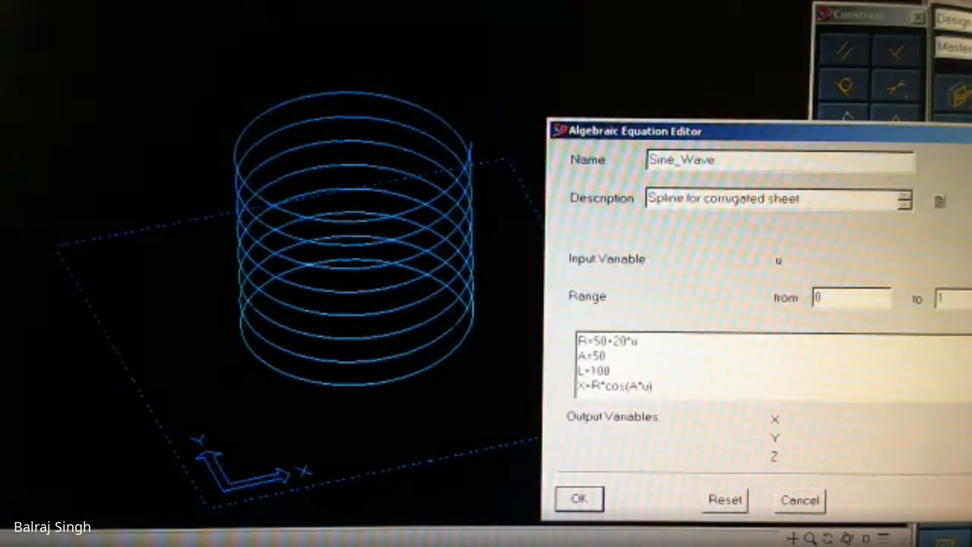
click(577, 498)
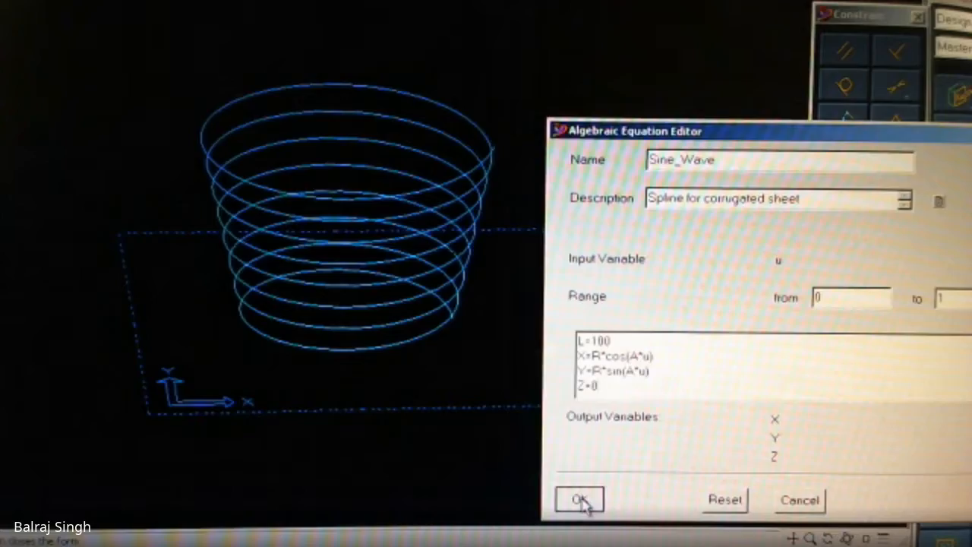
- Apply the edited equations with Z=L*u and regenerate the funnel-shaped spiral
click(579, 499)
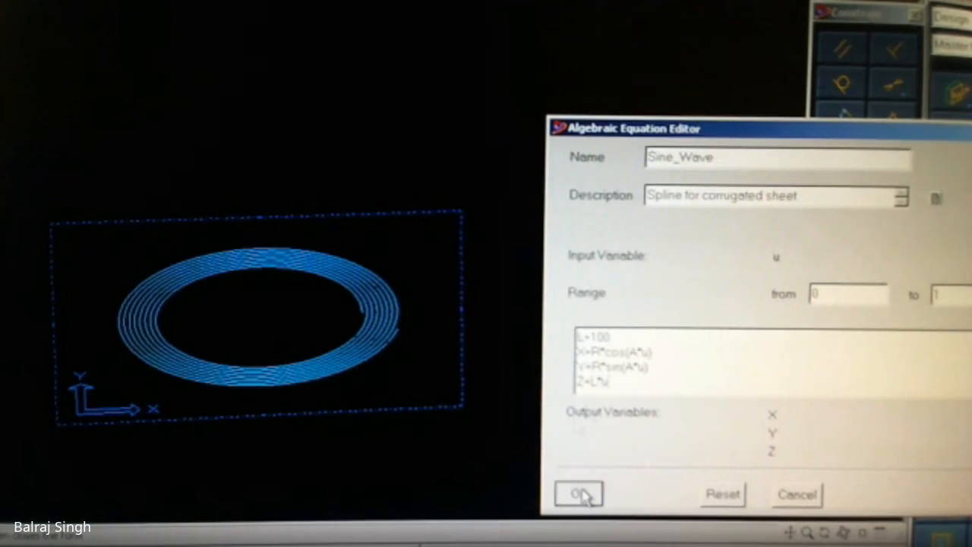
click(578, 493)
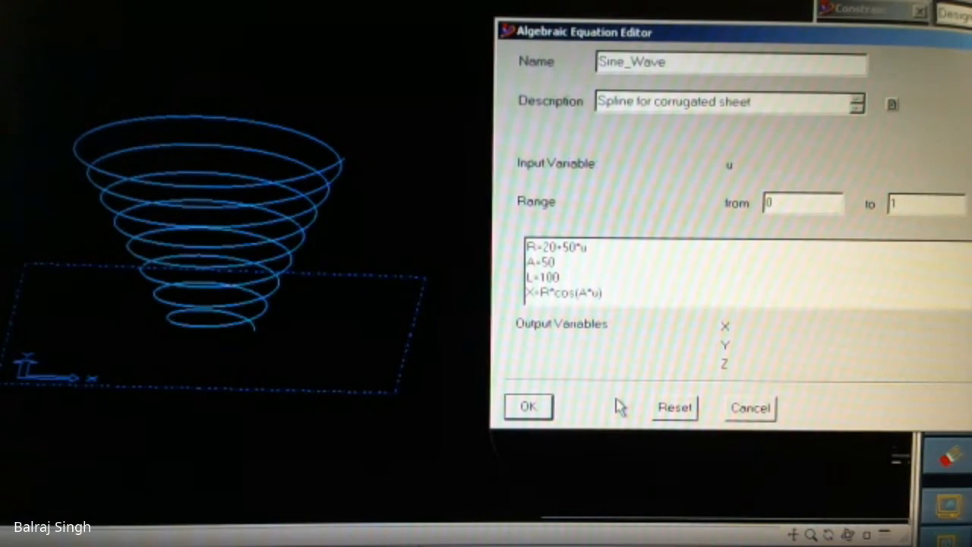
- Split the radius into Rx=20+50*u and Ry=70-50*u for a diamond-shaped spiral
click(600, 246)
text(x)
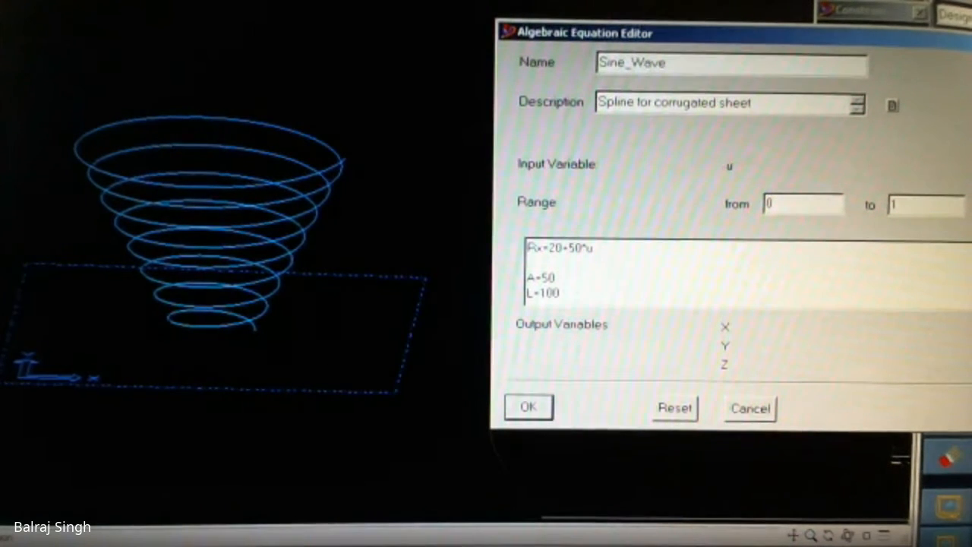
text(Ry)
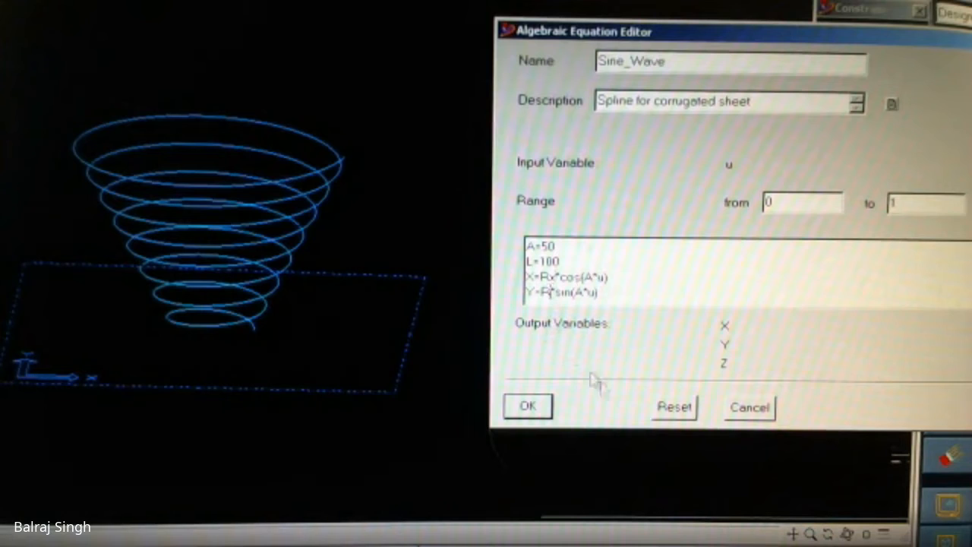
click(527, 405)
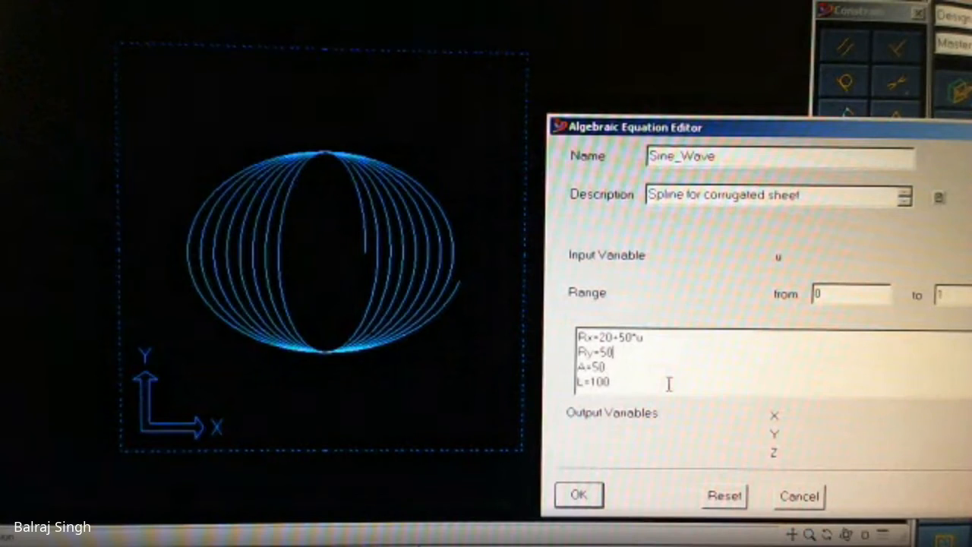
key(Backspace)
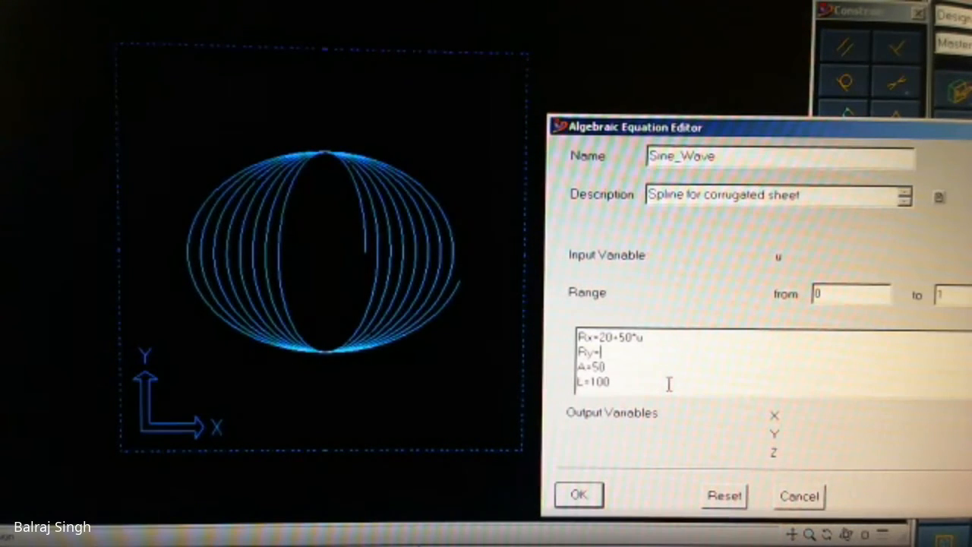
text(70=)
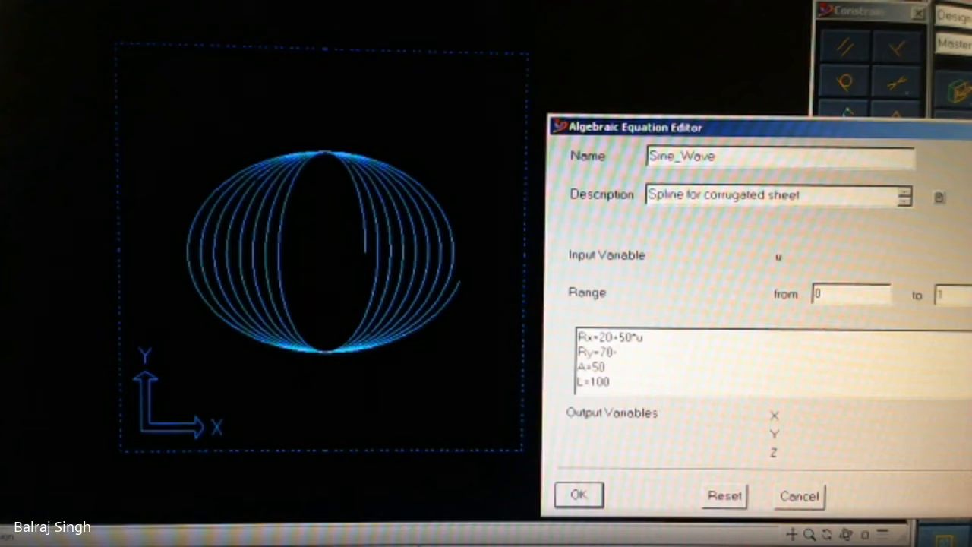
text(50°)
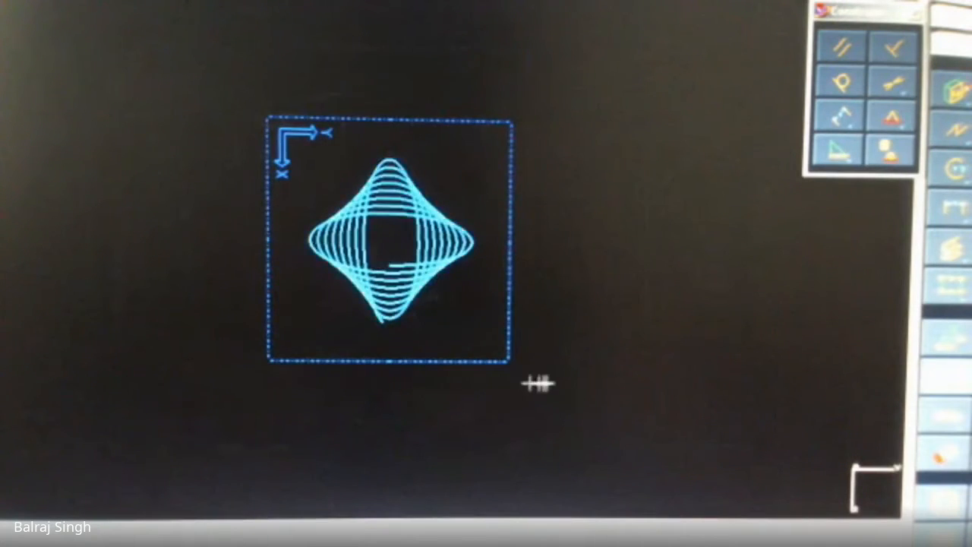
mouse_move(509, 471)
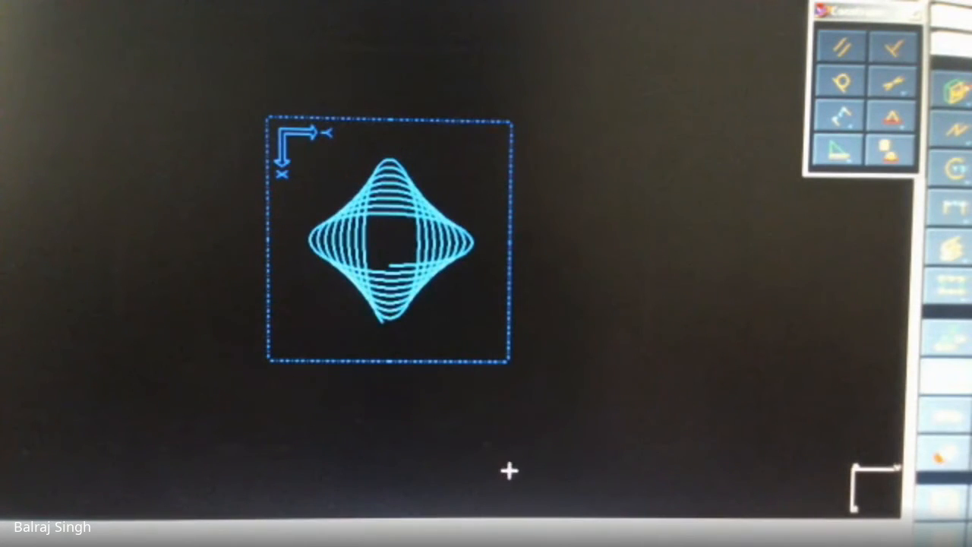
mouse_move(519, 457)
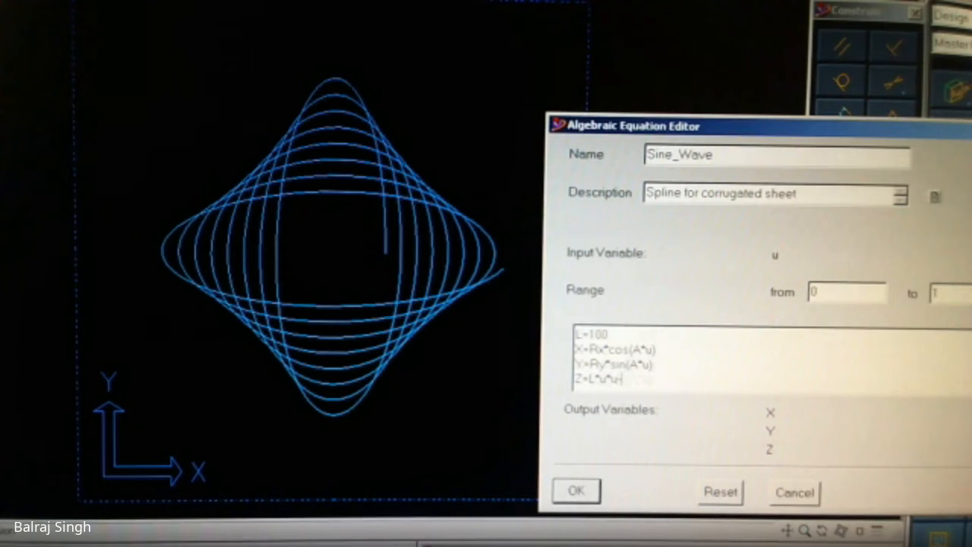
- Append a -10*u term to Z=L*u*u and apply the updated Z equation
text(-10*u)
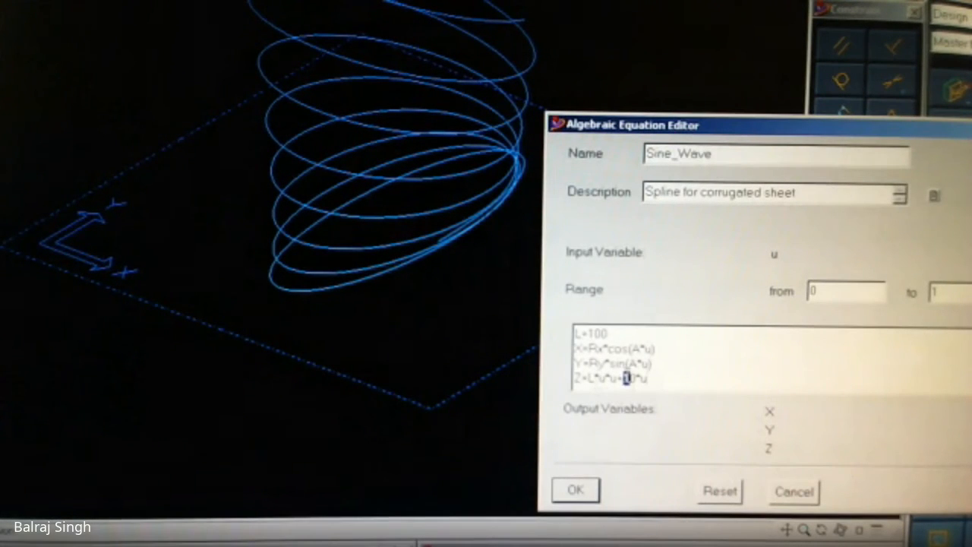
click(574, 489)
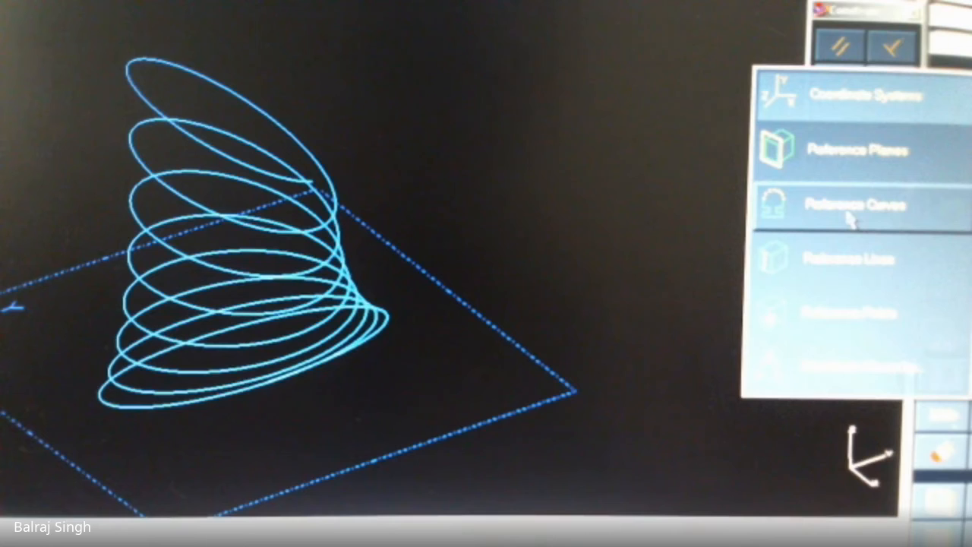
- Start Reference Curves creation from the reference geometry flyout
click(862, 205)
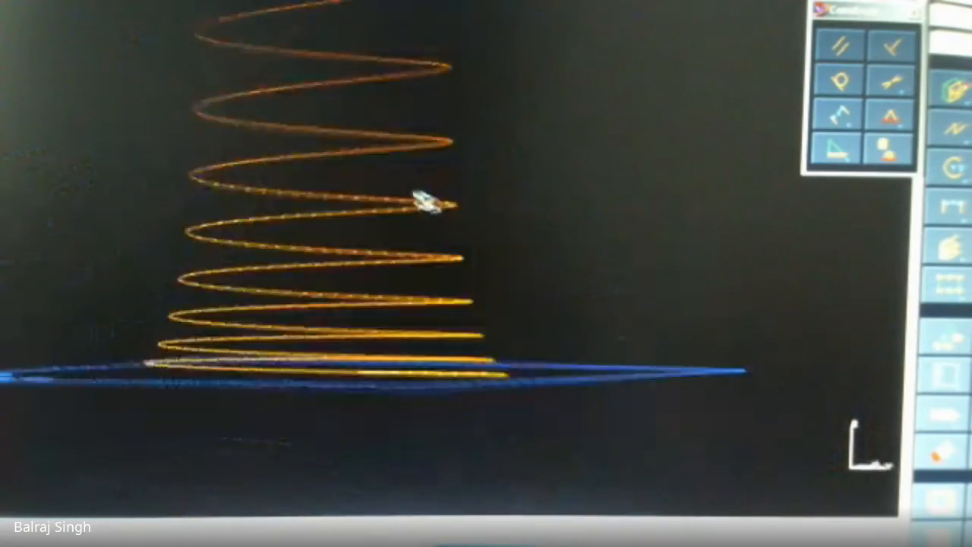
- Orbit to view the coil above the workplane and show the visible entities list
drag(425, 200, 473, 262)
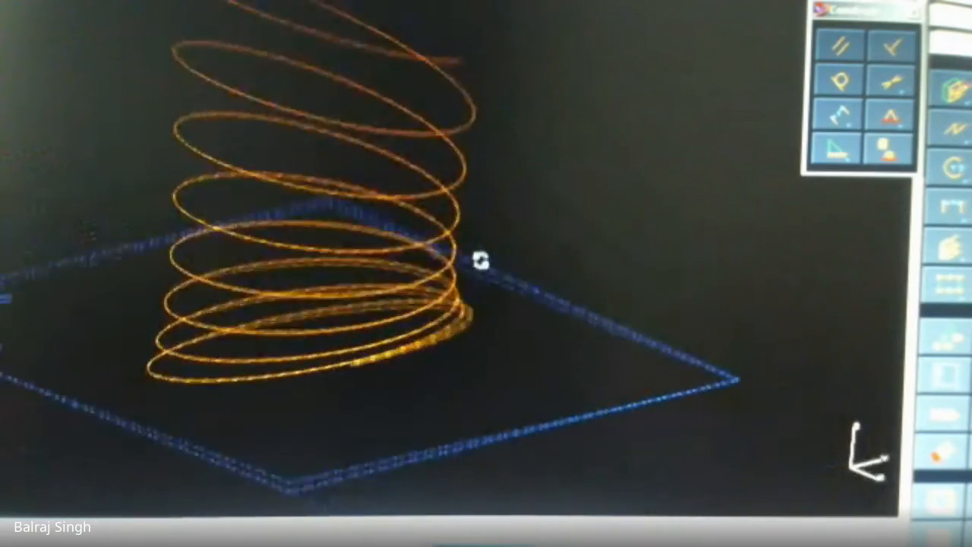
drag(478, 261, 413, 257)
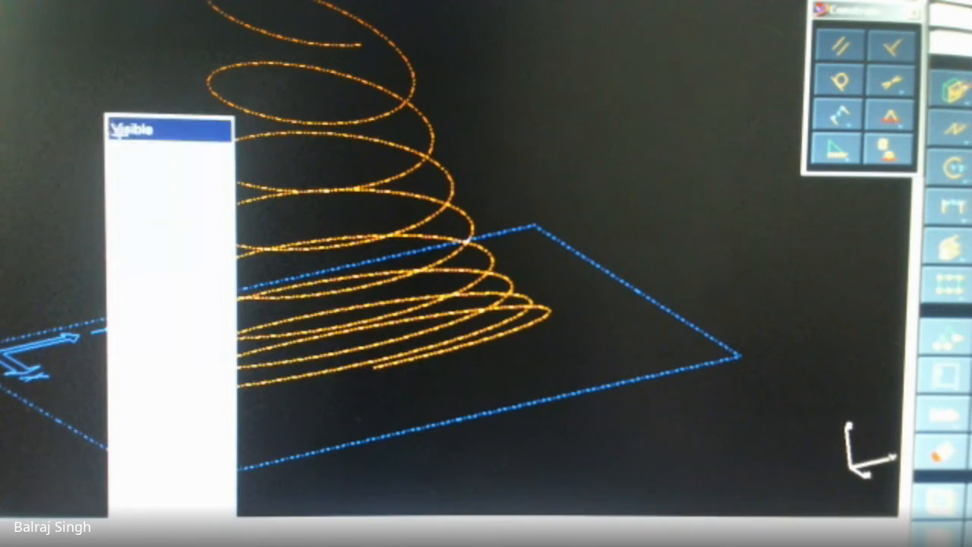
click(160, 221)
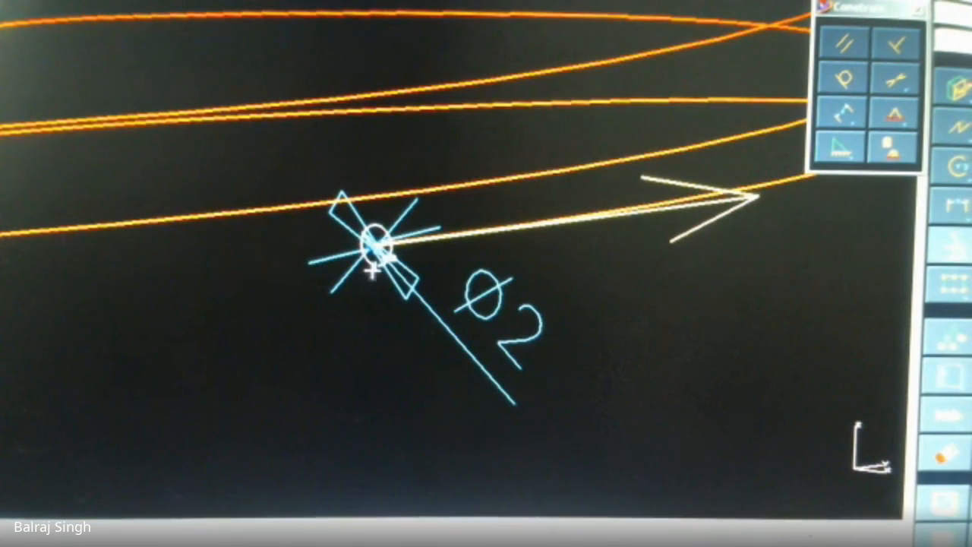
mouse_move(355, 369)
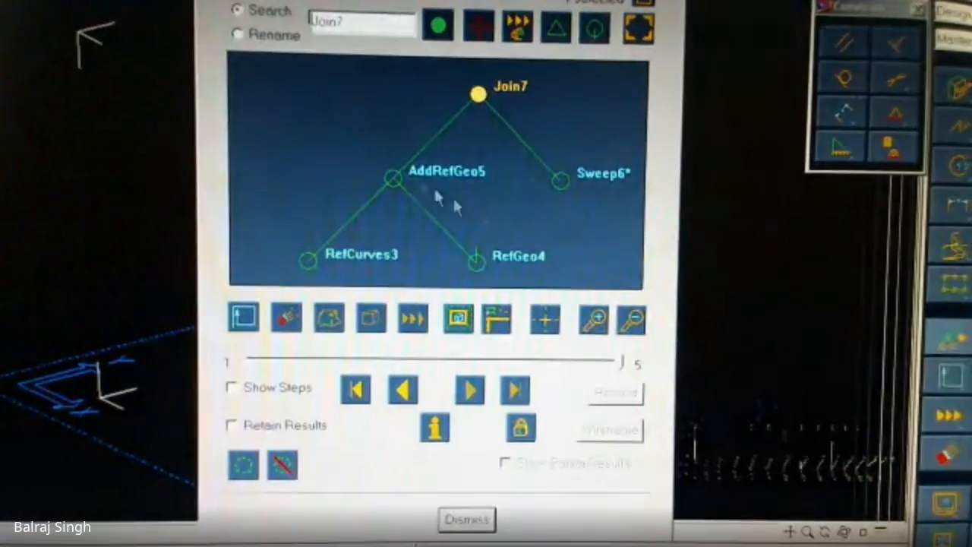
- Select the Sweep6 feature in the History Access tree for review
click(559, 180)
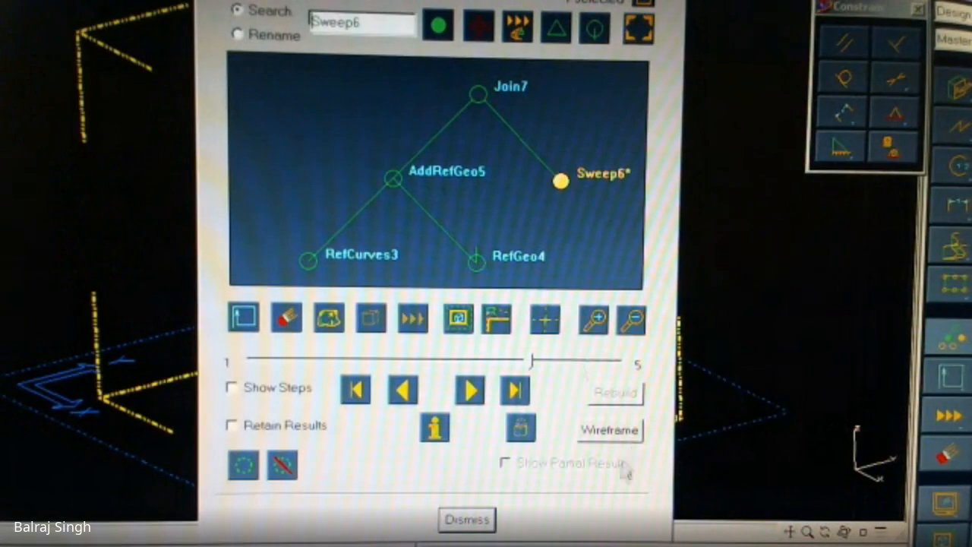